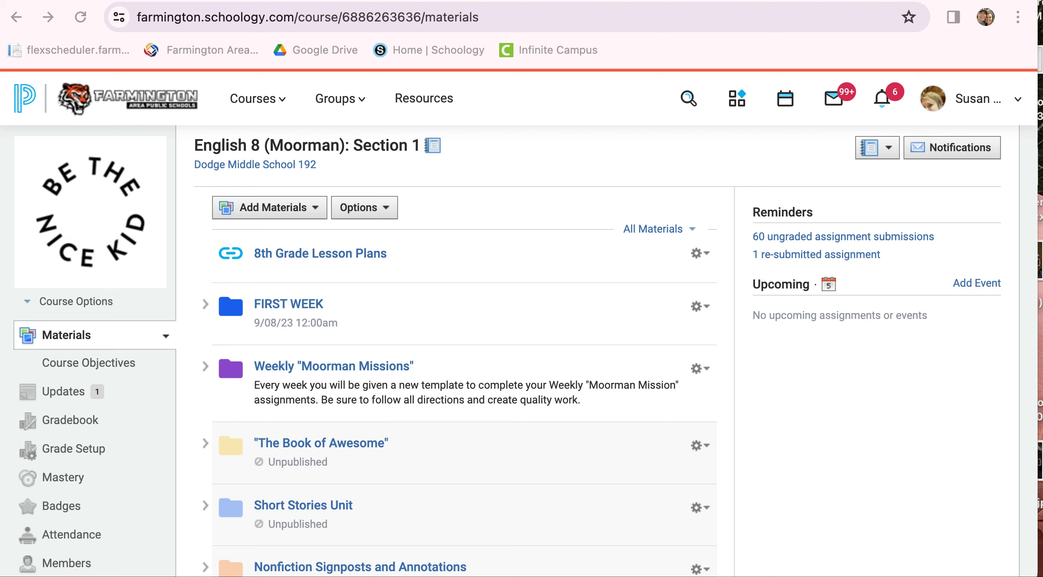
{"action": "mouse_move", "coordinate": [985, 277]}
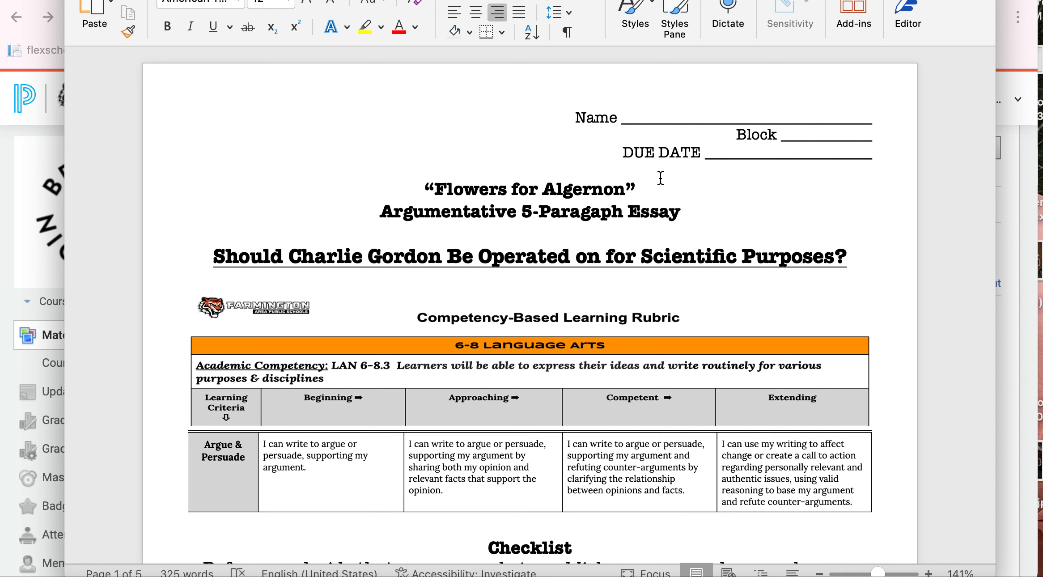
Step: Scroll the Word essay packet down to the rubric and publishing checklist
{"action": "scroll", "scroll_direction": "down", "scroll_amount": 3}
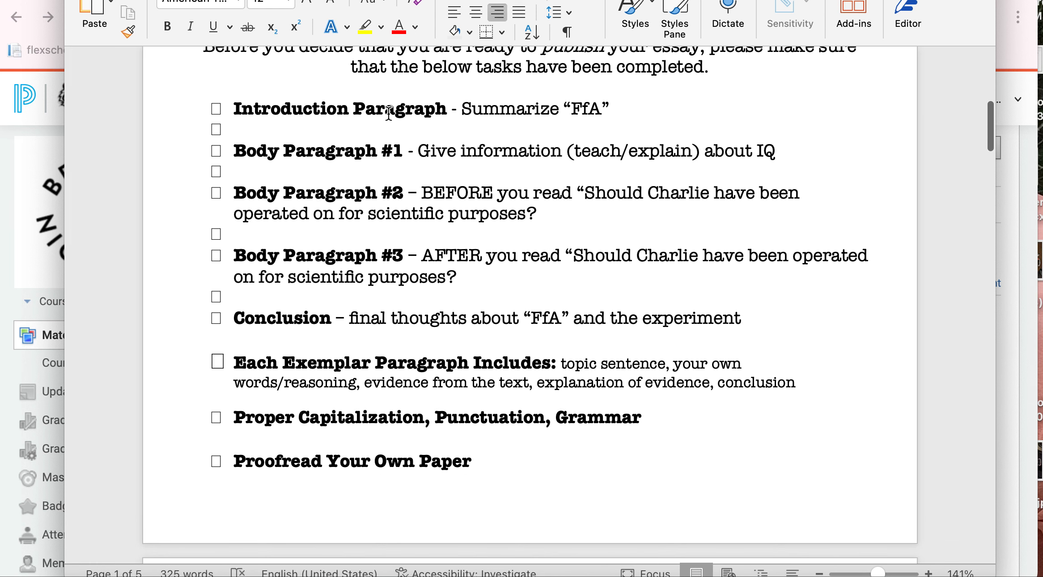
{"action": "mouse_move", "coordinate": [582, 118]}
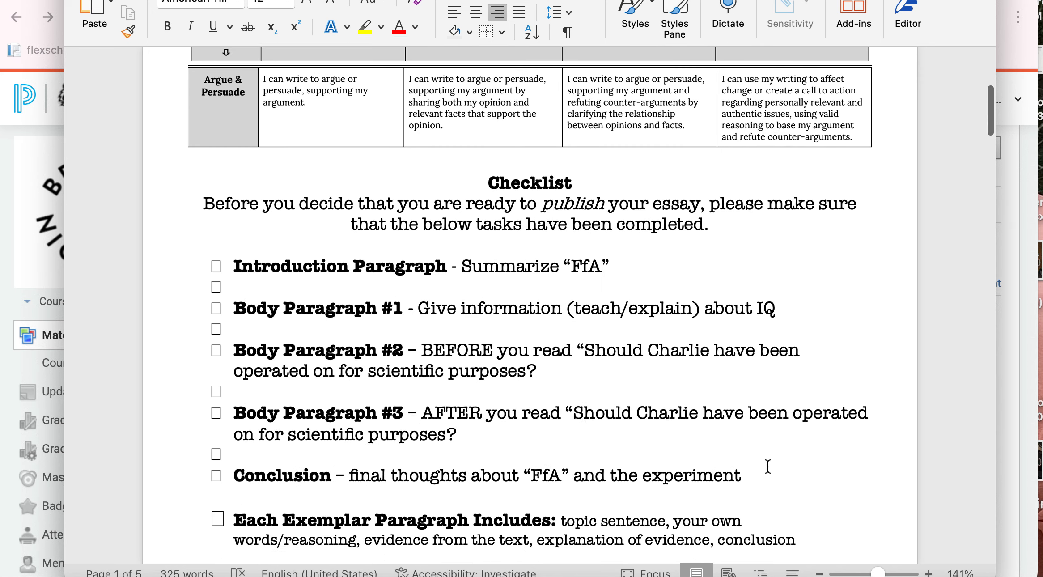
{"action": "scroll", "scroll_direction": "down", "scroll_amount": 3}
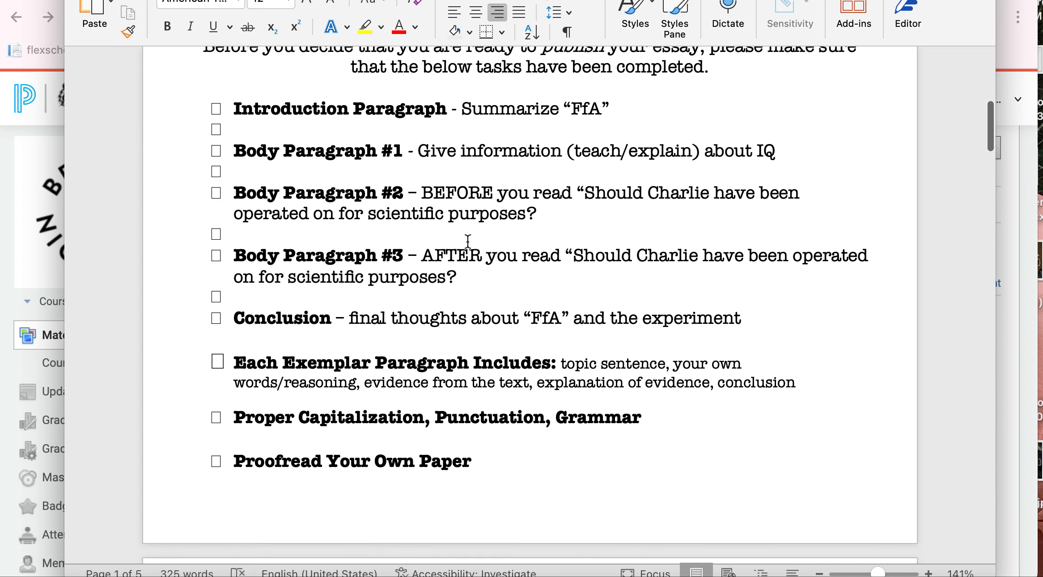
{"action": "mouse_move", "coordinate": [399, 152]}
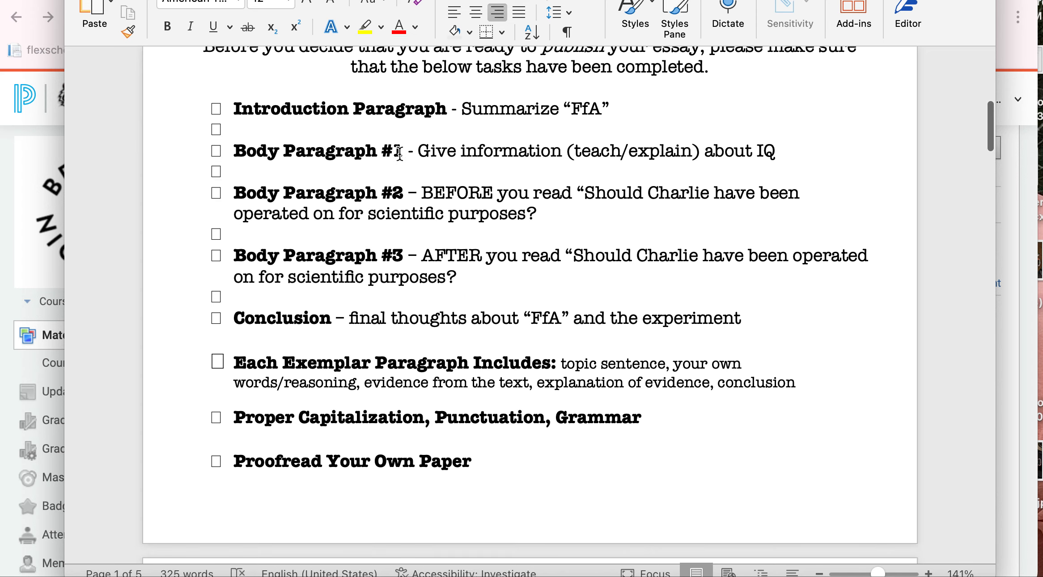
{"action": "mouse_move", "coordinate": [417, 152]}
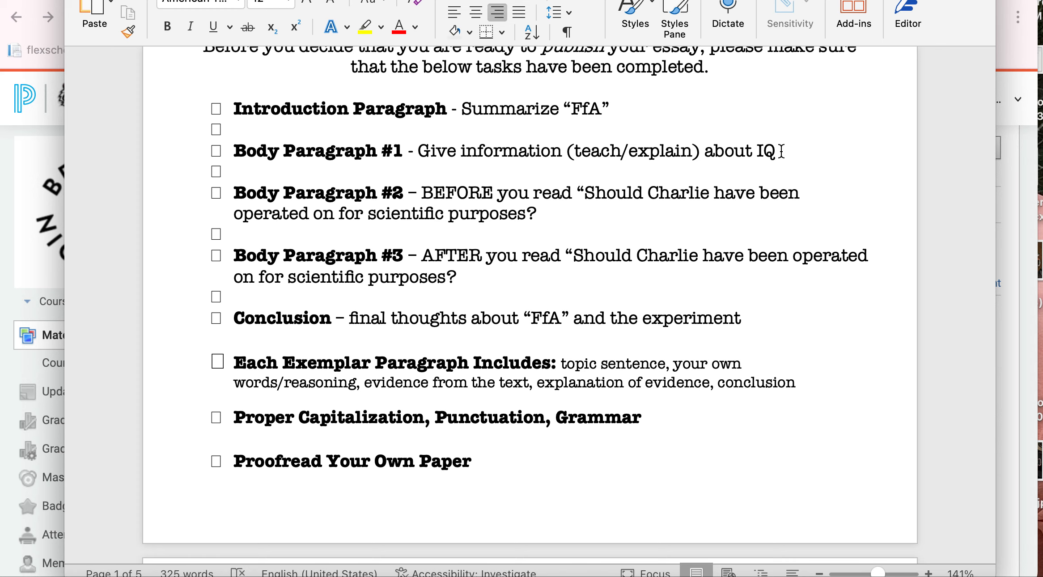
Step: Scroll down to the Introductory Paragraph and Body Paragraph #1 prompts
{"action": "scroll", "scroll_direction": "down", "scroll_amount": 3}
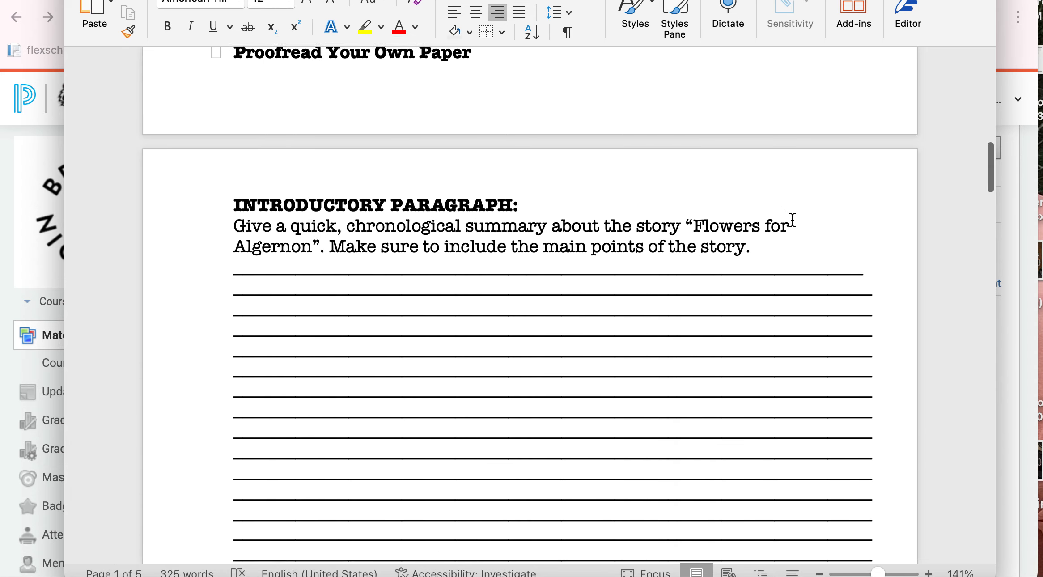
{"action": "scroll", "scroll_direction": "down", "scroll_amount": 3}
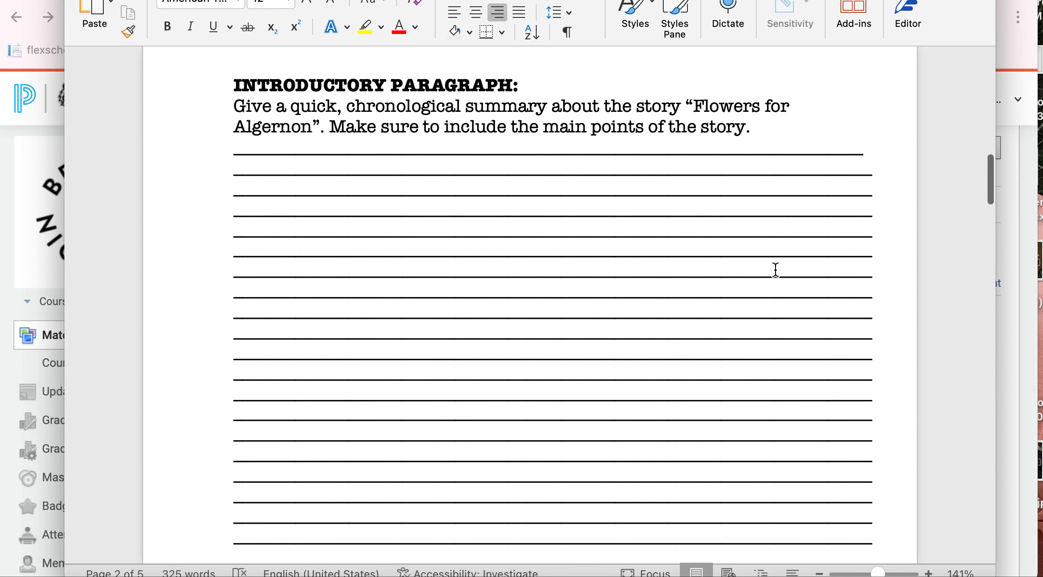
{"action": "scroll", "scroll_direction": "down", "scroll_amount": 3}
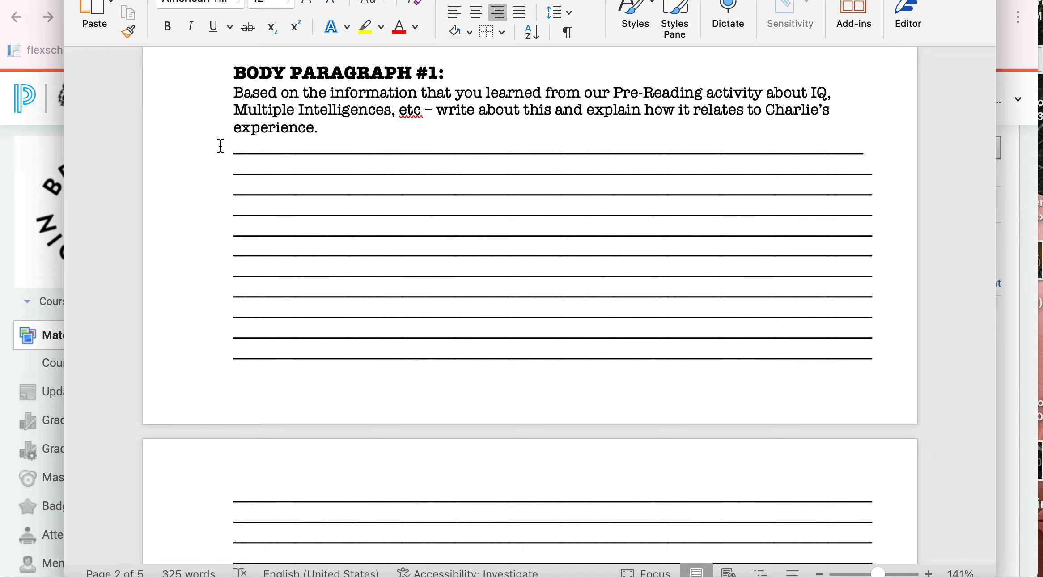
{"action": "mouse_move", "coordinate": [5, 130]}
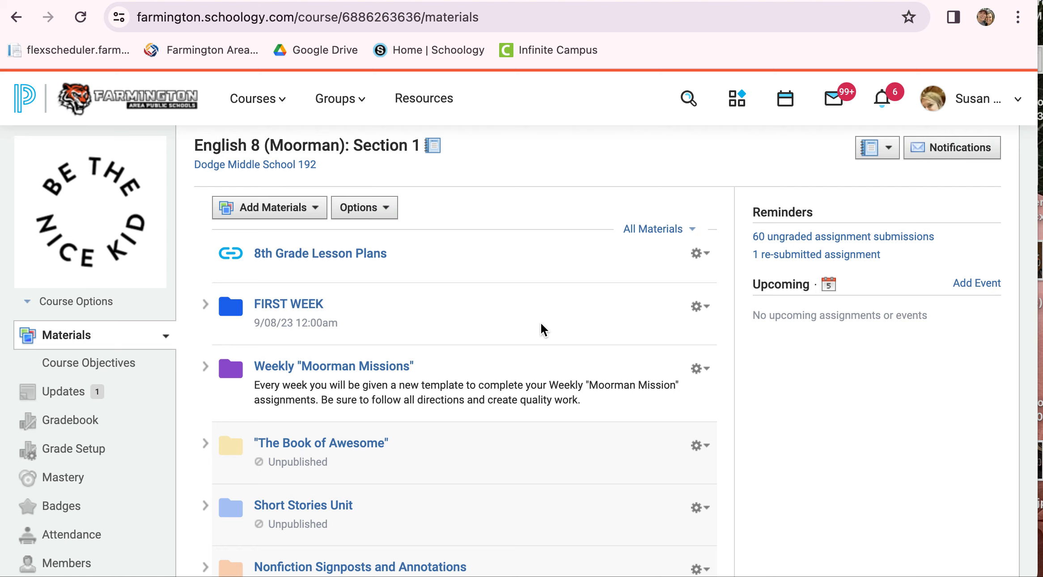
Step: Open the "Flowers for Algernon" folder in the Materials list and scroll its contents
{"action": "scroll", "scroll_direction": "down", "scroll_amount": 3}
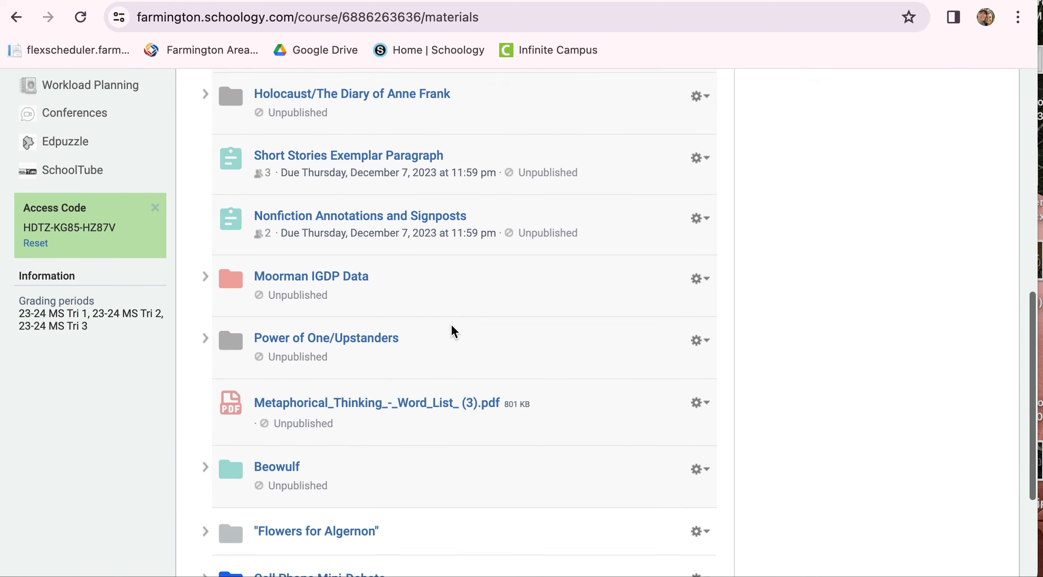
{"action": "left_click", "coordinate": [316, 336]}
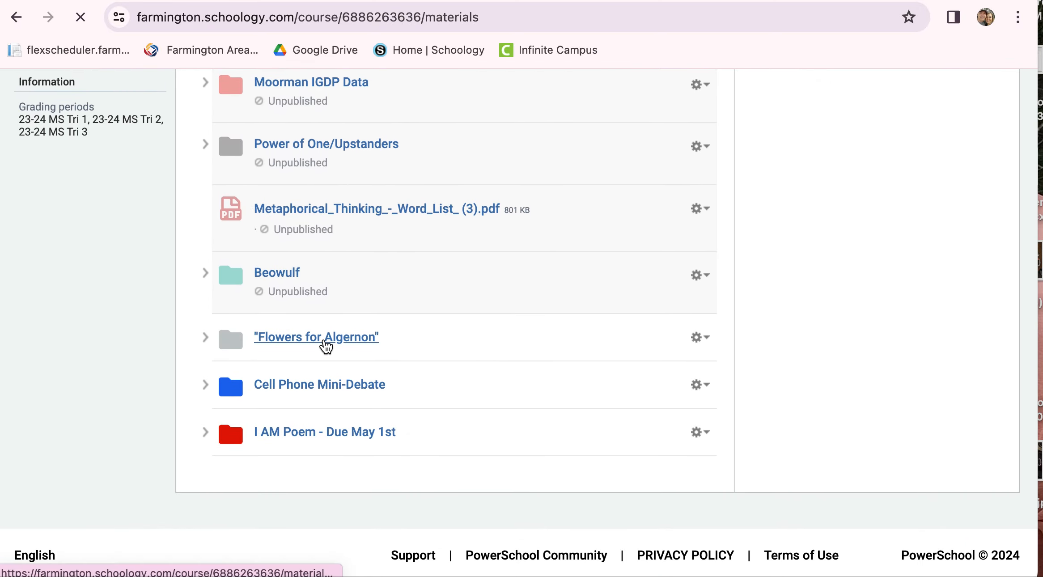
{"action": "left_click", "coordinate": [317, 336]}
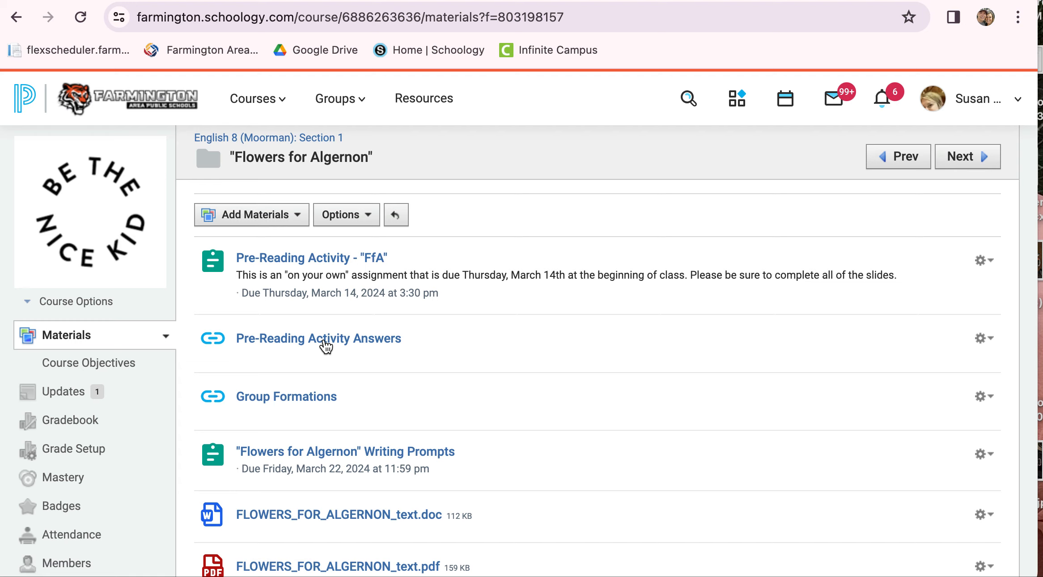
{"action": "scroll", "scroll_direction": "down", "scroll_amount": 3}
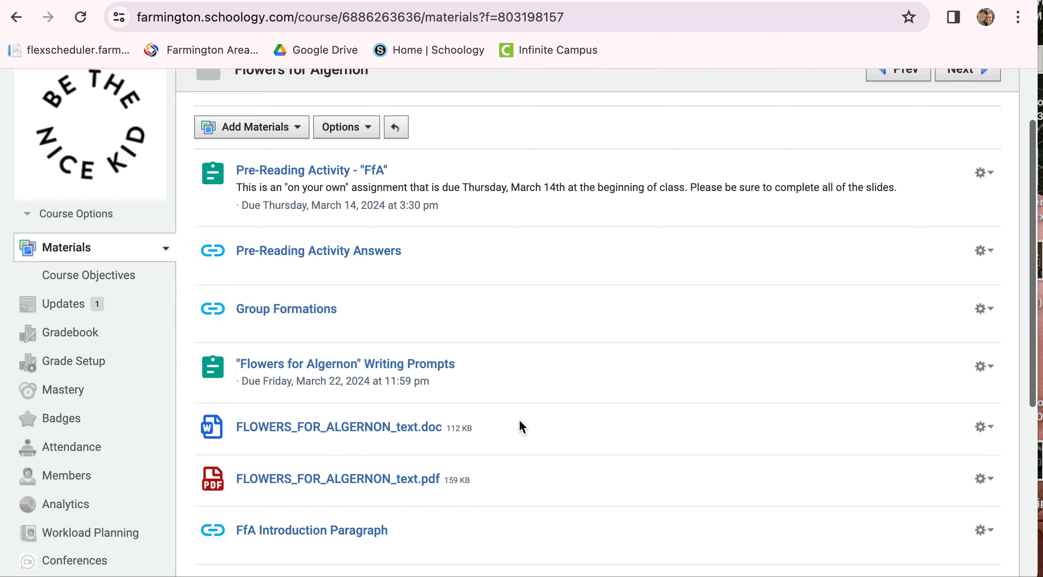
{"action": "scroll", "scroll_direction": "down", "scroll_amount": 3}
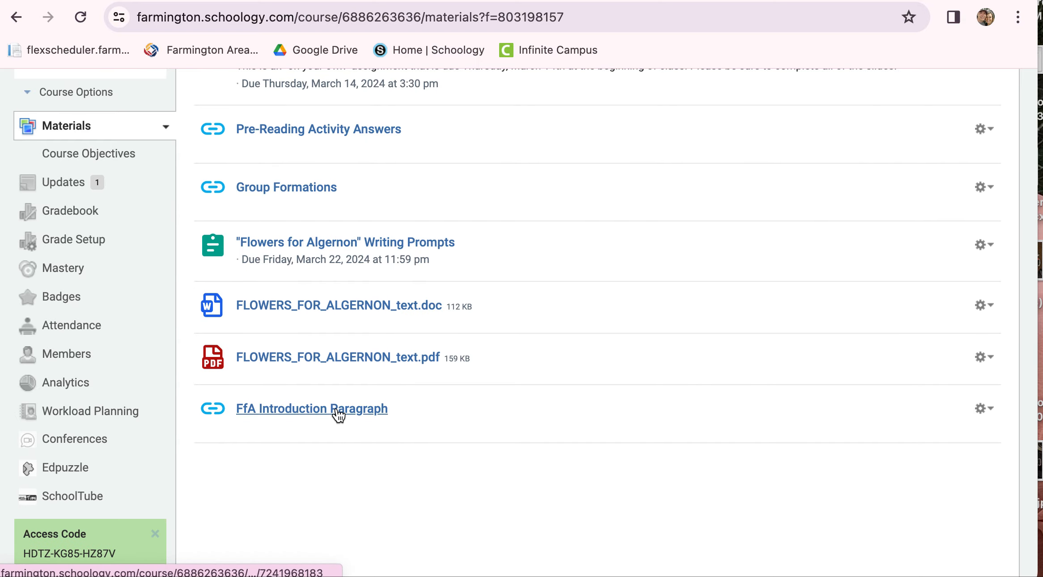
Step: Open the FfA Introduction Paragraph link and scroll through the model paragraph
{"action": "left_click", "coordinate": [312, 409]}
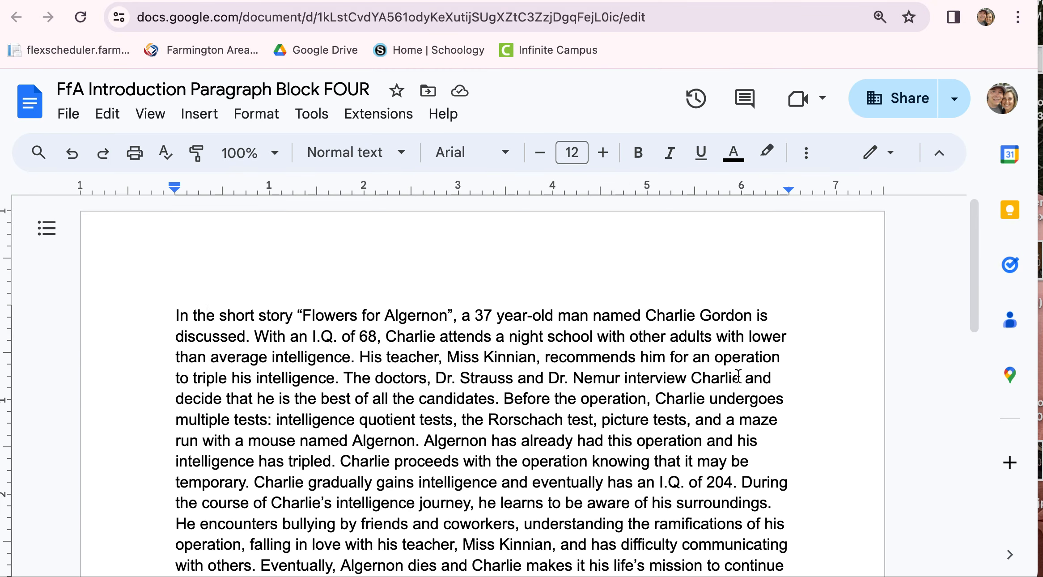
{"action": "scroll", "scroll_direction": "down", "scroll_amount": 3}
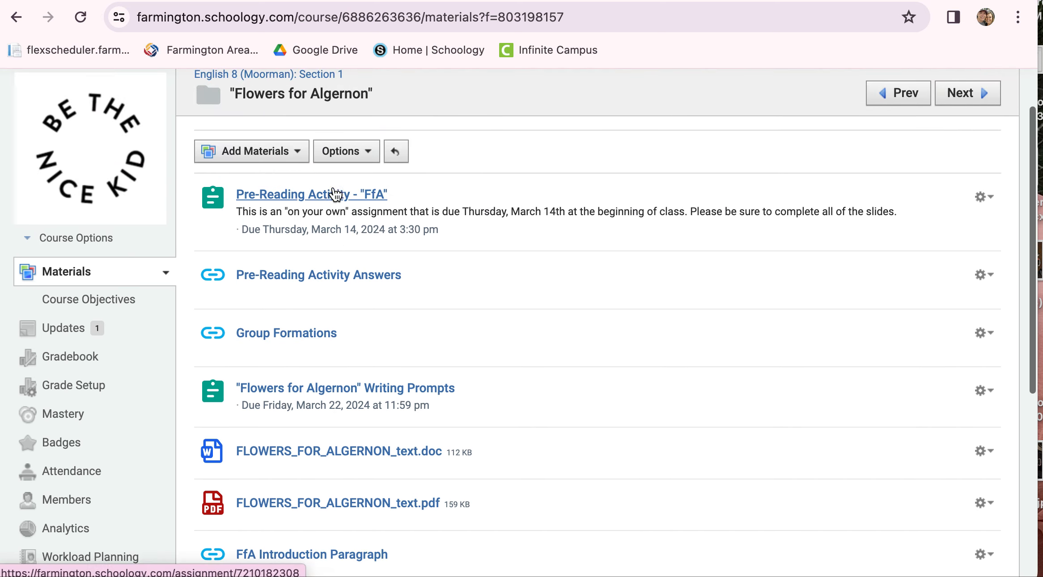
{"action": "mouse_move", "coordinate": [448, 249]}
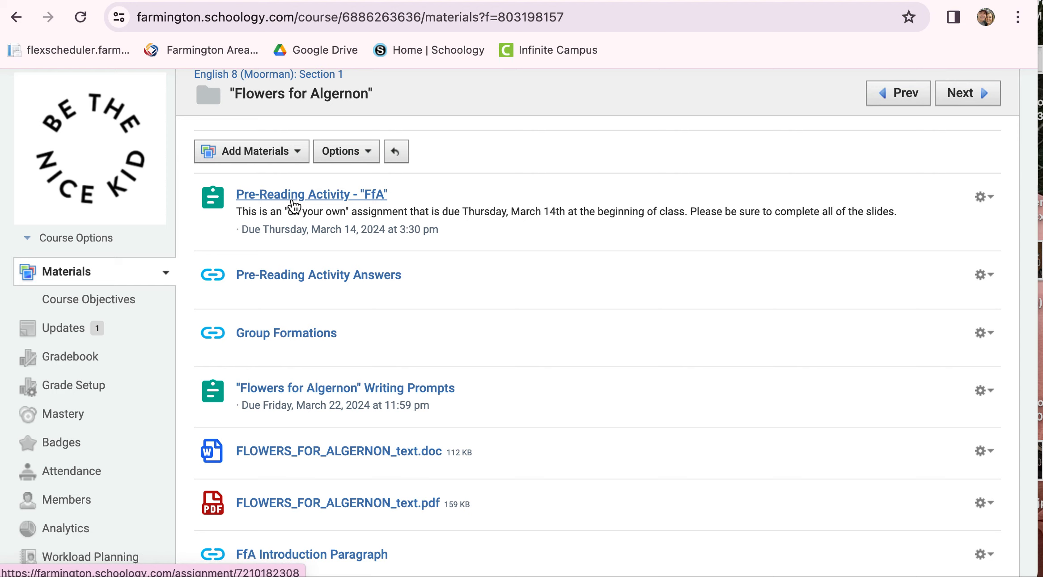
{"action": "mouse_move", "coordinate": [230, 299]}
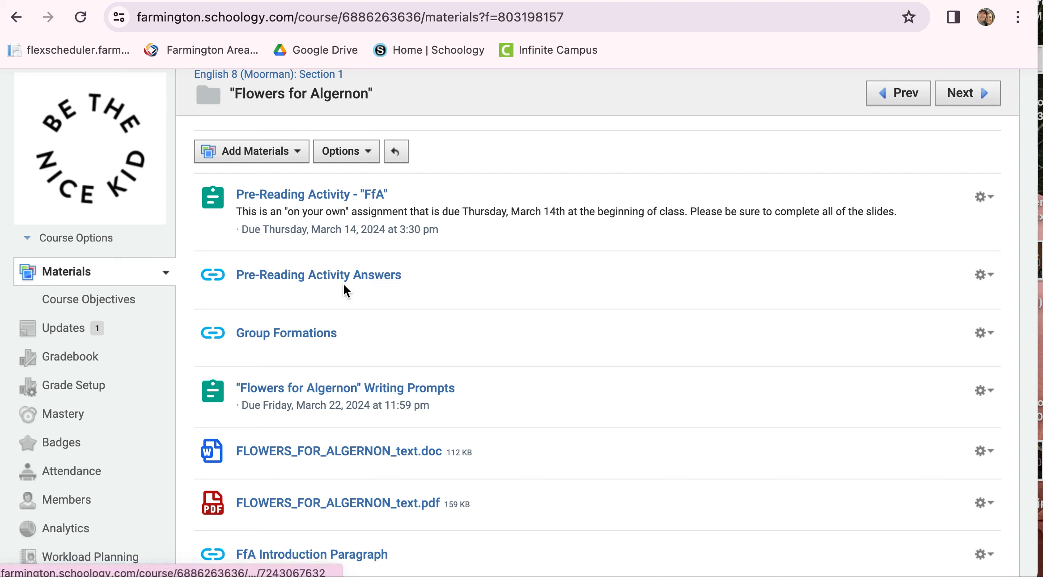
{"action": "mouse_move", "coordinate": [318, 274]}
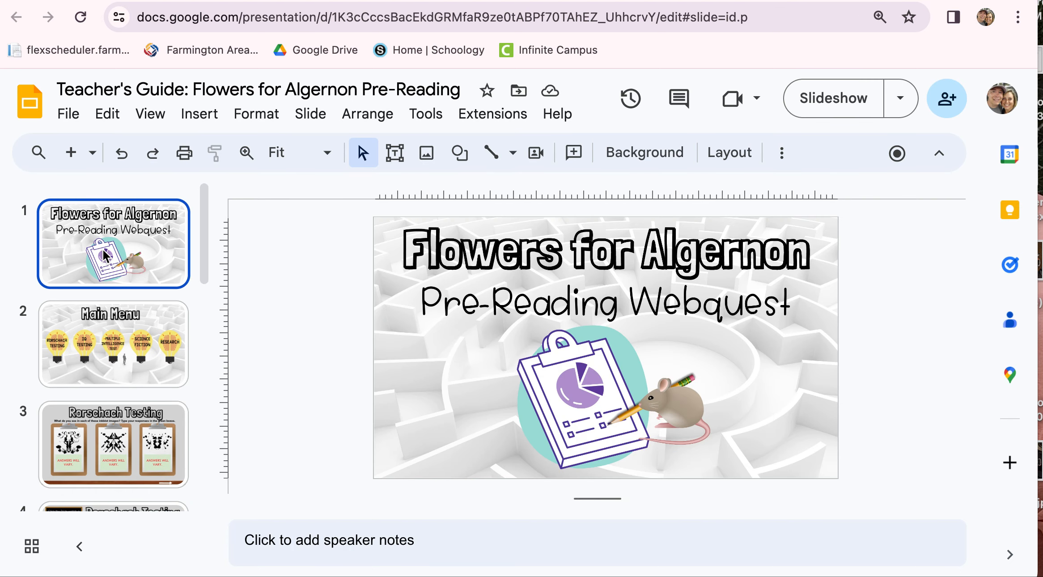
{"action": "mouse_move", "coordinate": [130, 346]}
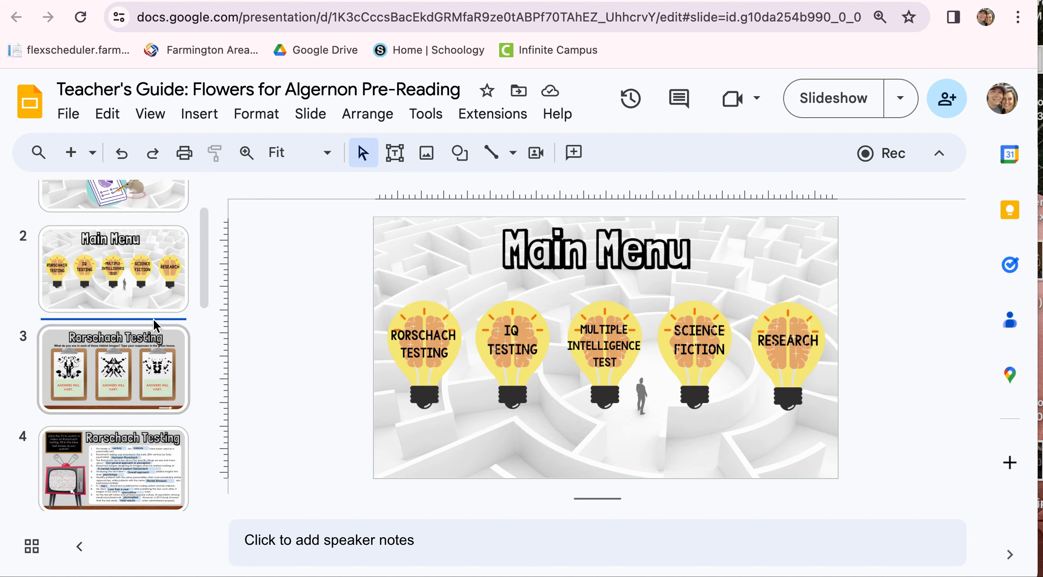
Step: Show the Rorschach inkblot slide, then the Rorschach Testing answers slide
{"action": "left_click", "coordinate": [113, 369]}
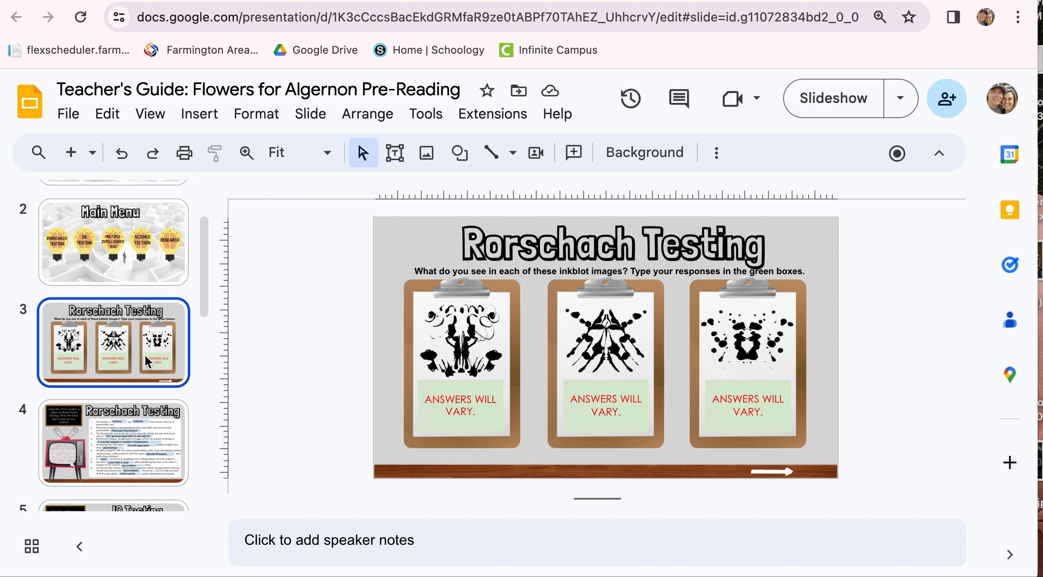
{"action": "mouse_move", "coordinate": [608, 360]}
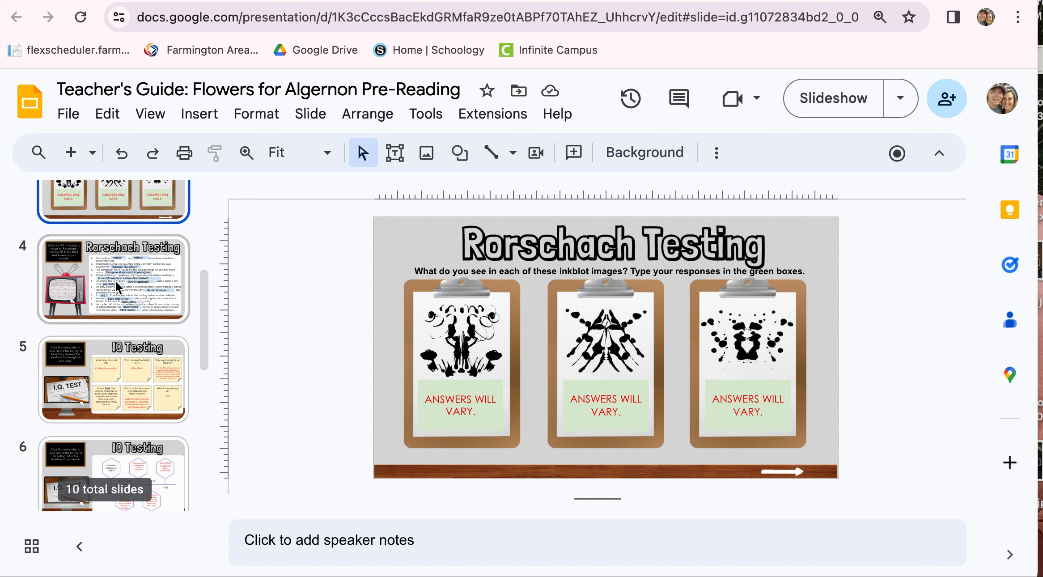
{"action": "left_click", "coordinate": [113, 279]}
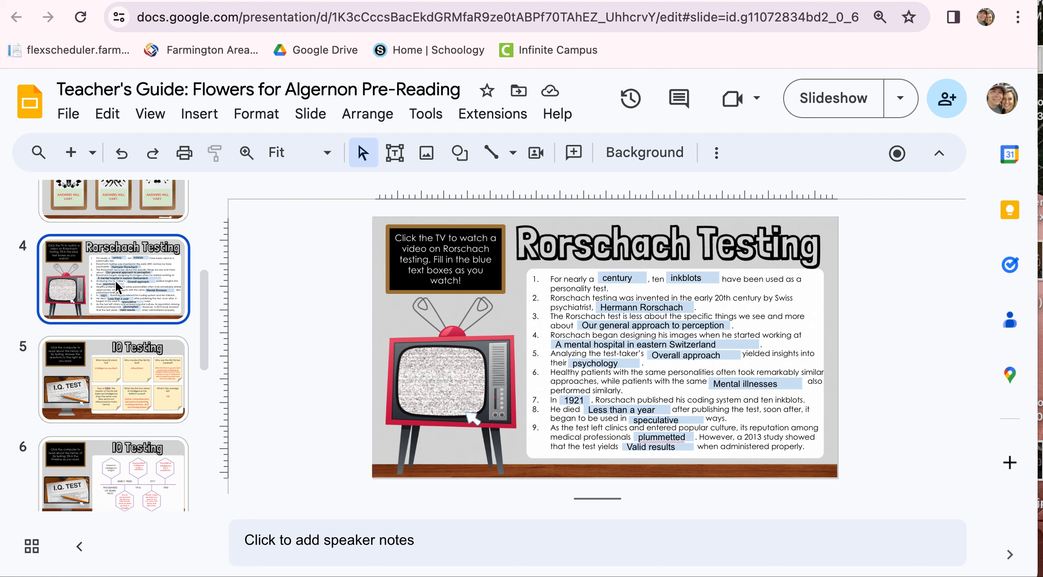
{"action": "mouse_move", "coordinate": [470, 416]}
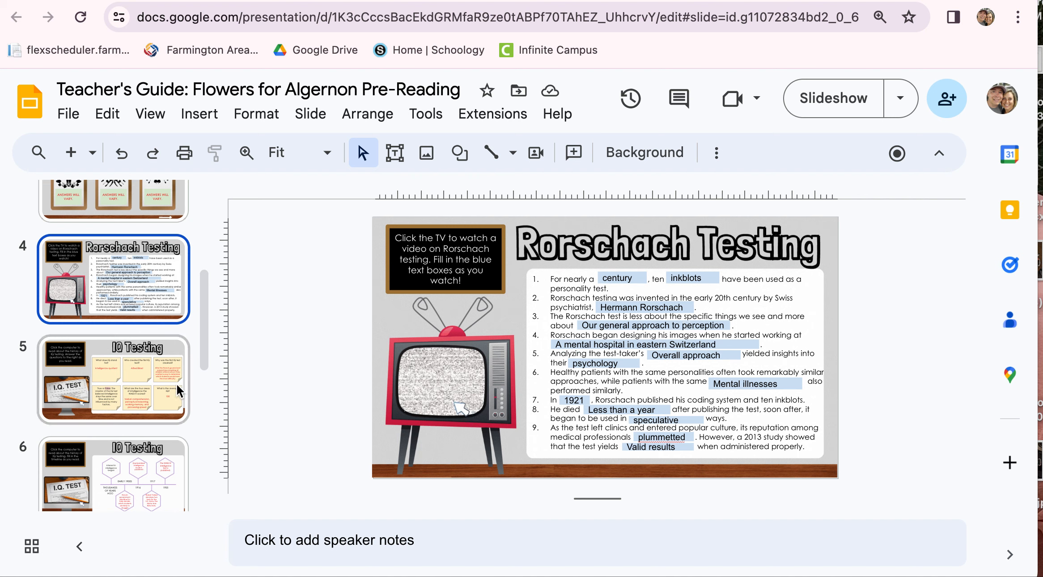
{"action": "mouse_move", "coordinate": [469, 417]}
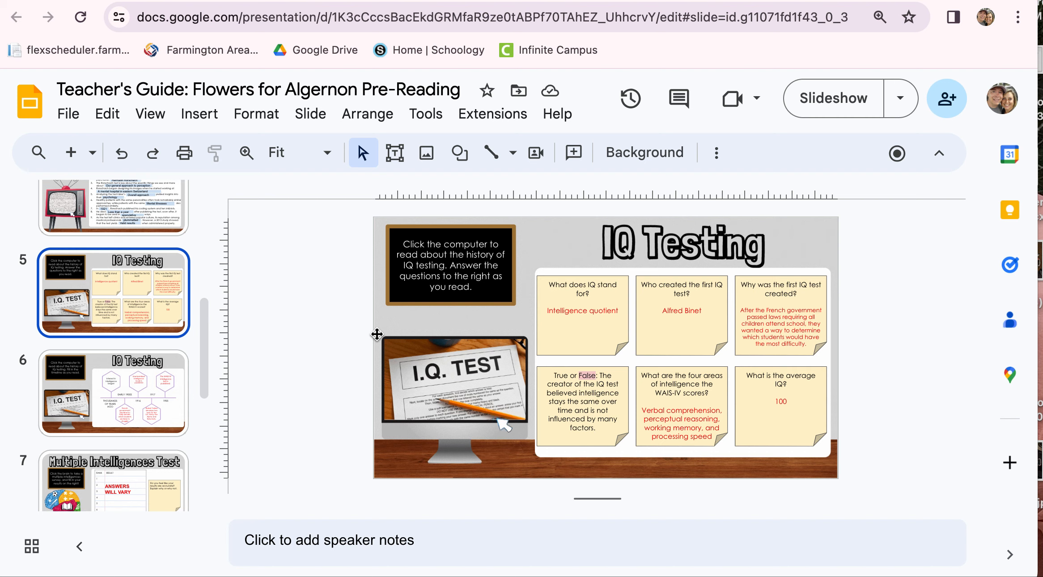
{"action": "mouse_move", "coordinate": [561, 333]}
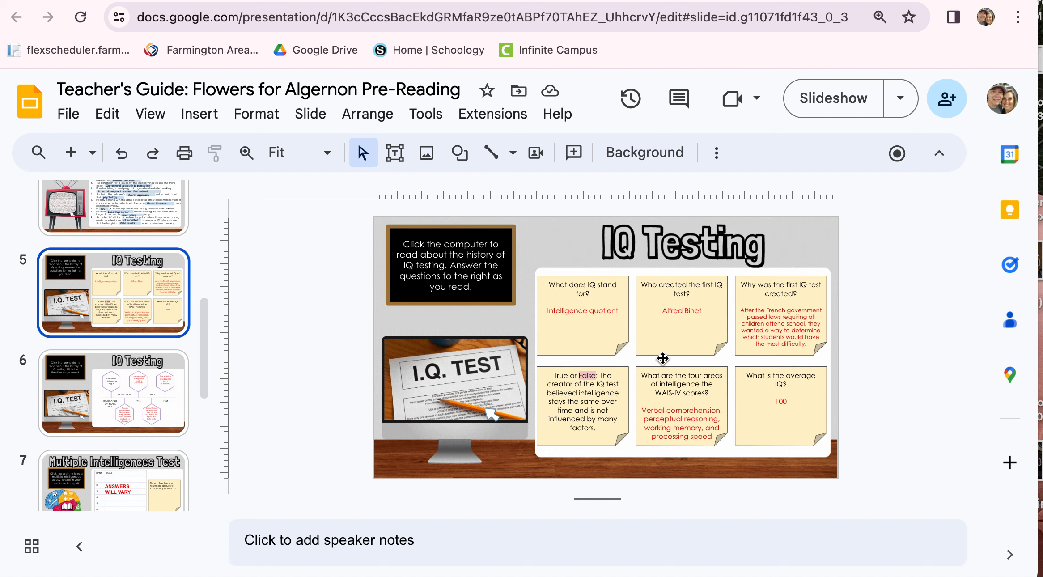
{"action": "mouse_move", "coordinate": [499, 423]}
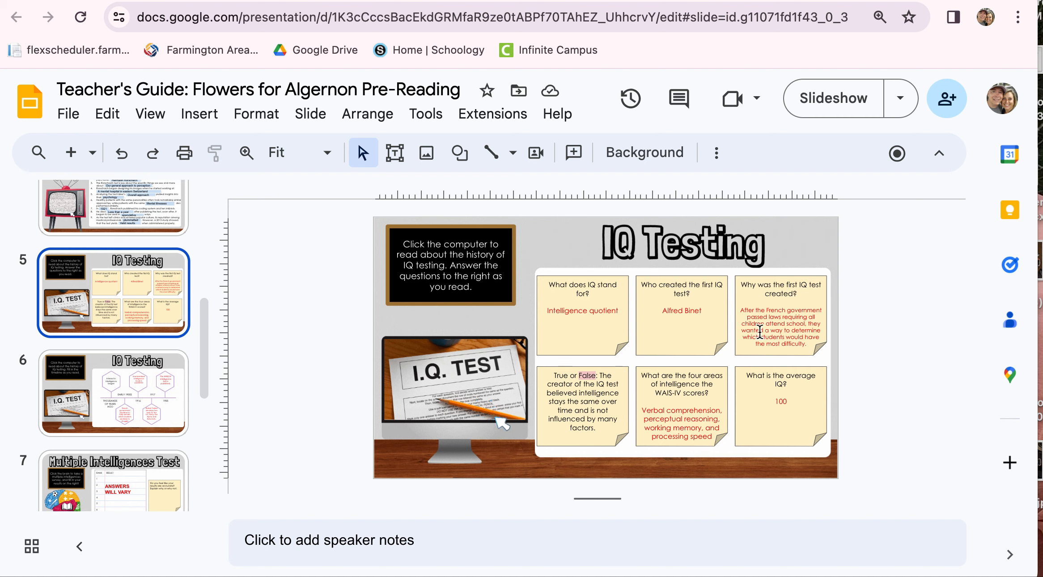
{"action": "mouse_move", "coordinate": [836, 347]}
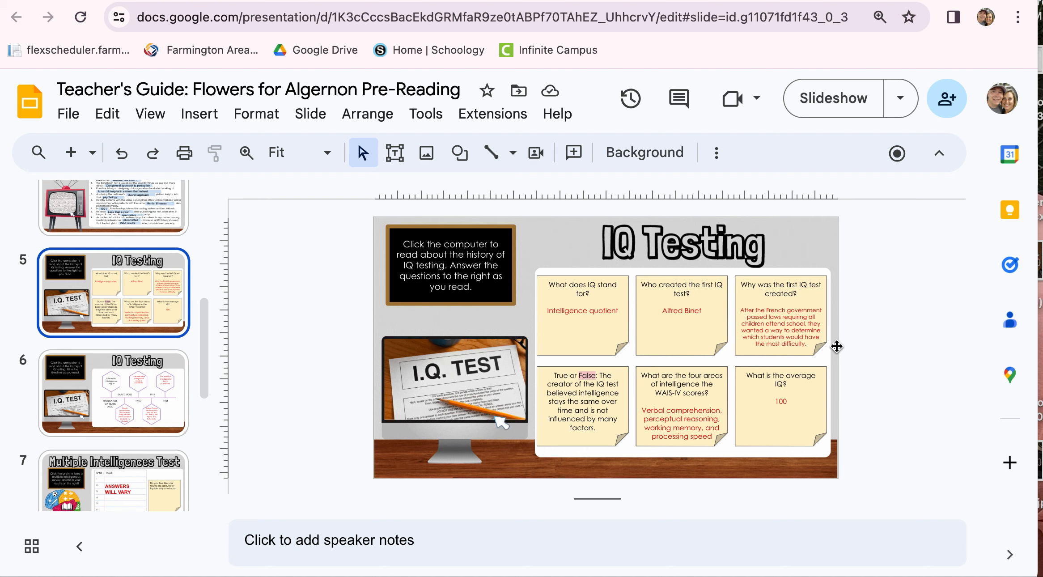
{"action": "mouse_move", "coordinate": [497, 423]}
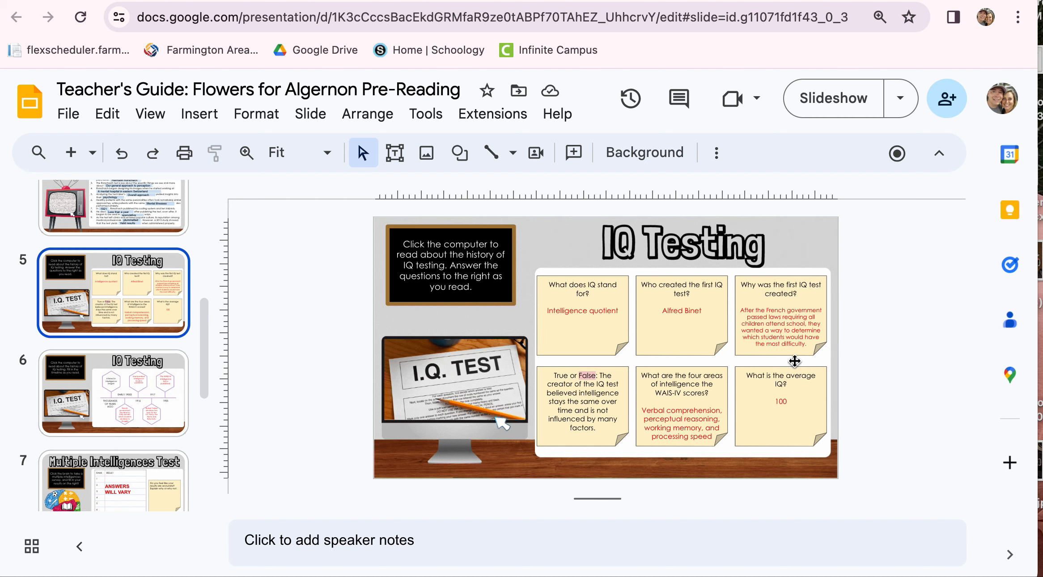
{"action": "mouse_move", "coordinate": [738, 313]}
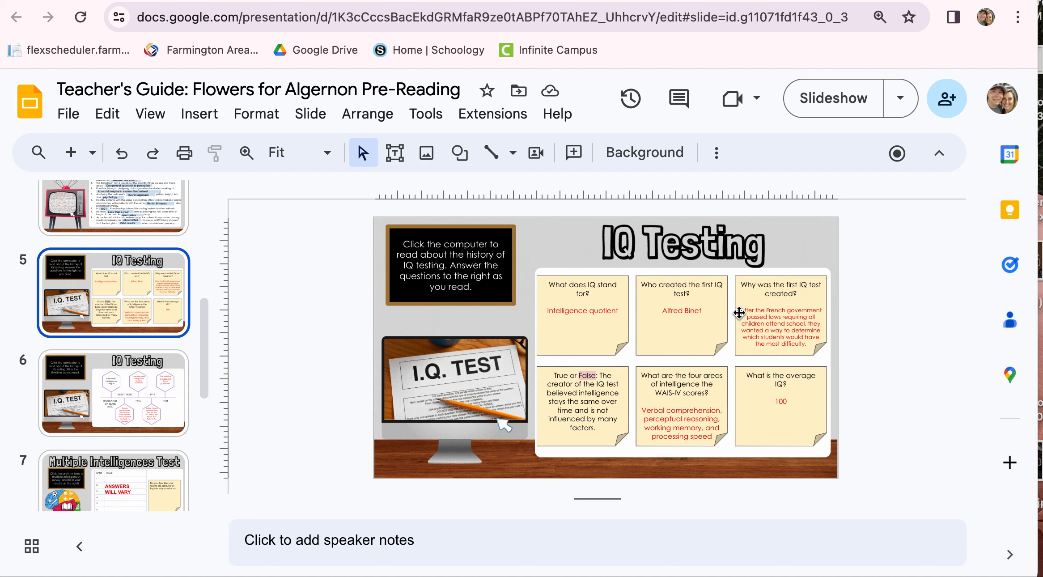
{"action": "mouse_move", "coordinate": [500, 421]}
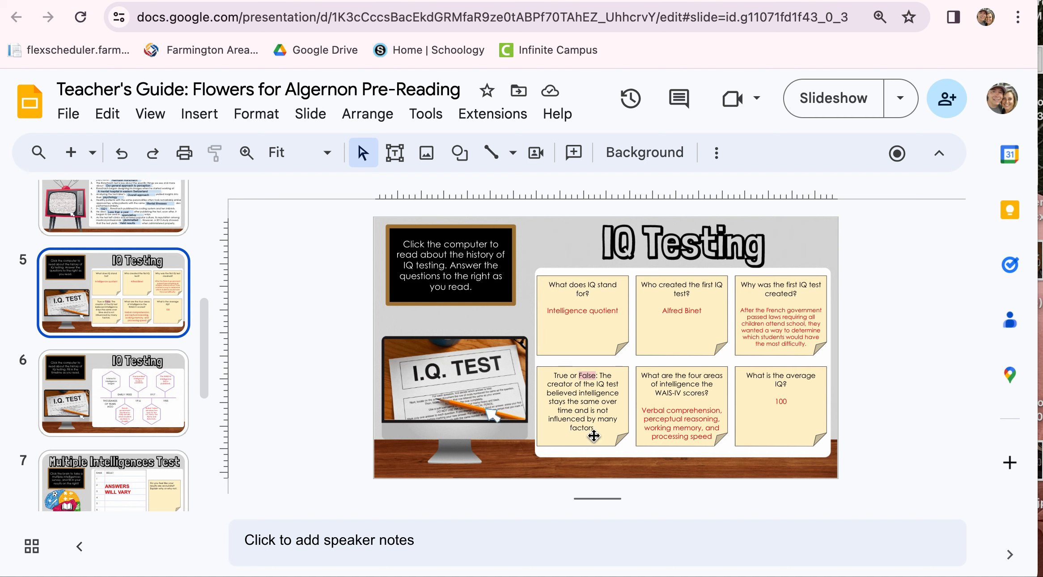
{"action": "mouse_move", "coordinate": [499, 422]}
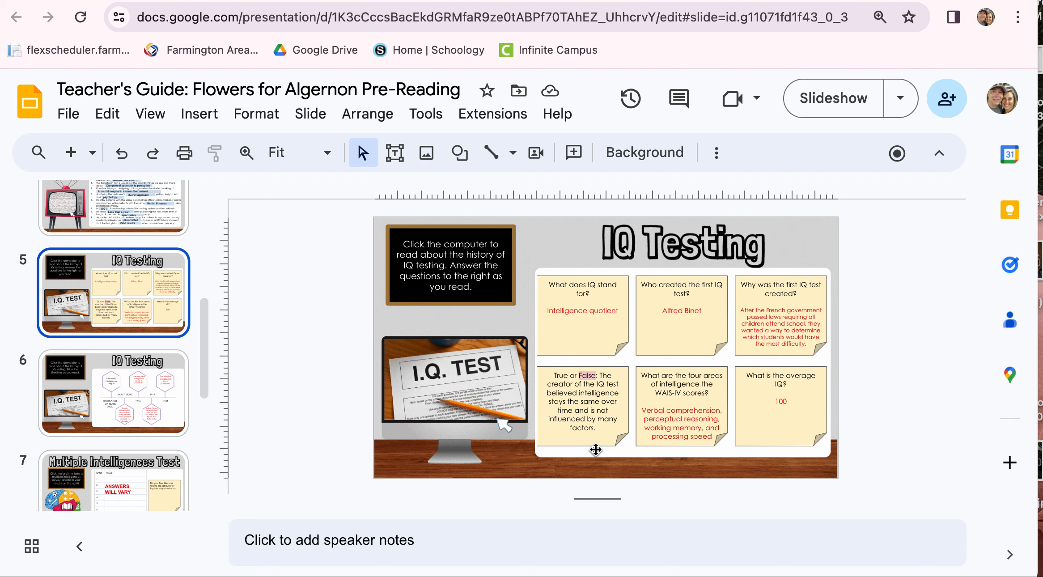
{"action": "mouse_move", "coordinate": [497, 419]}
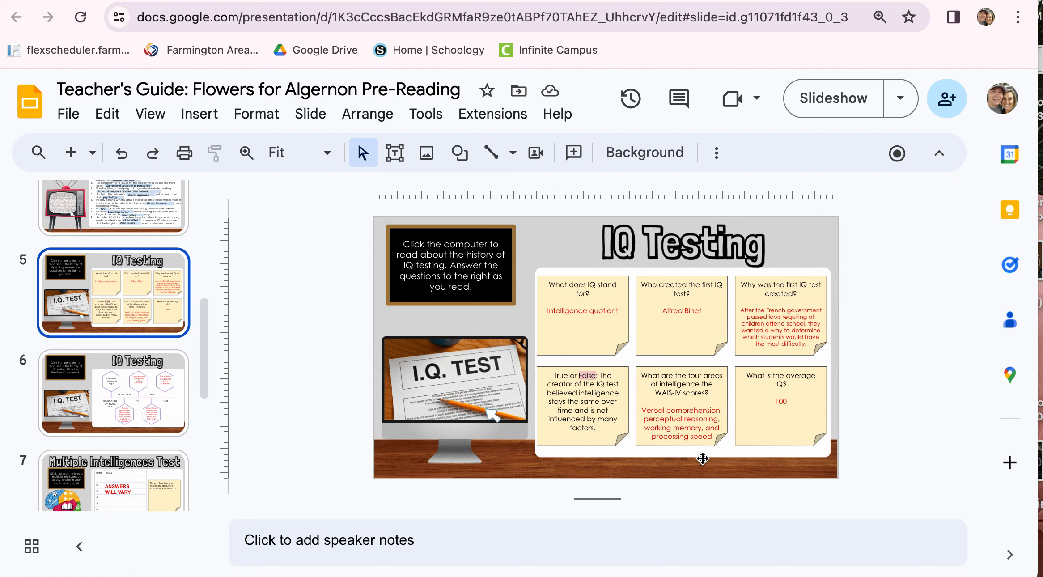
{"action": "mouse_move", "coordinate": [500, 422]}
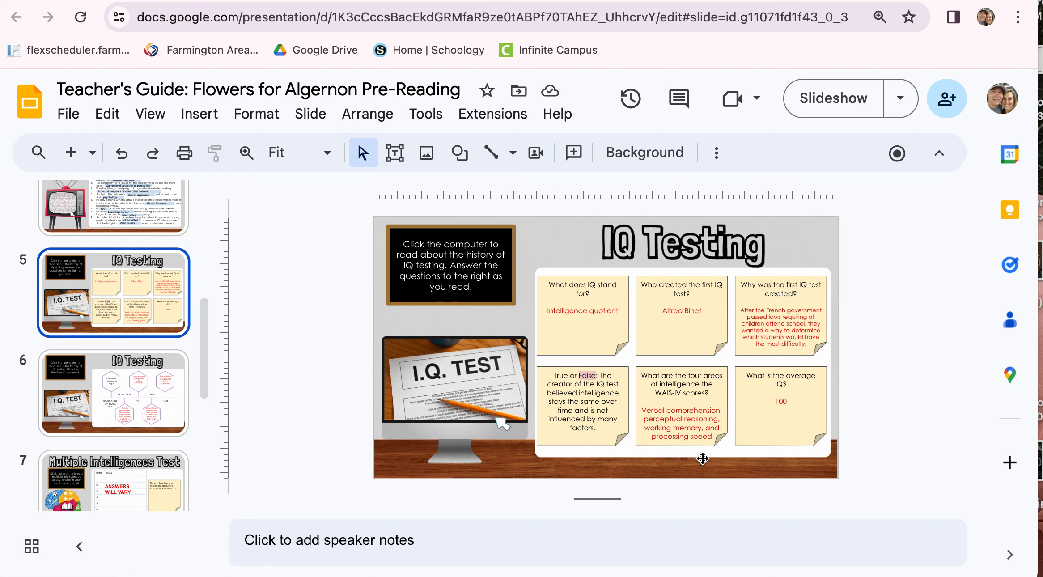
{"action": "mouse_move", "coordinate": [500, 425]}
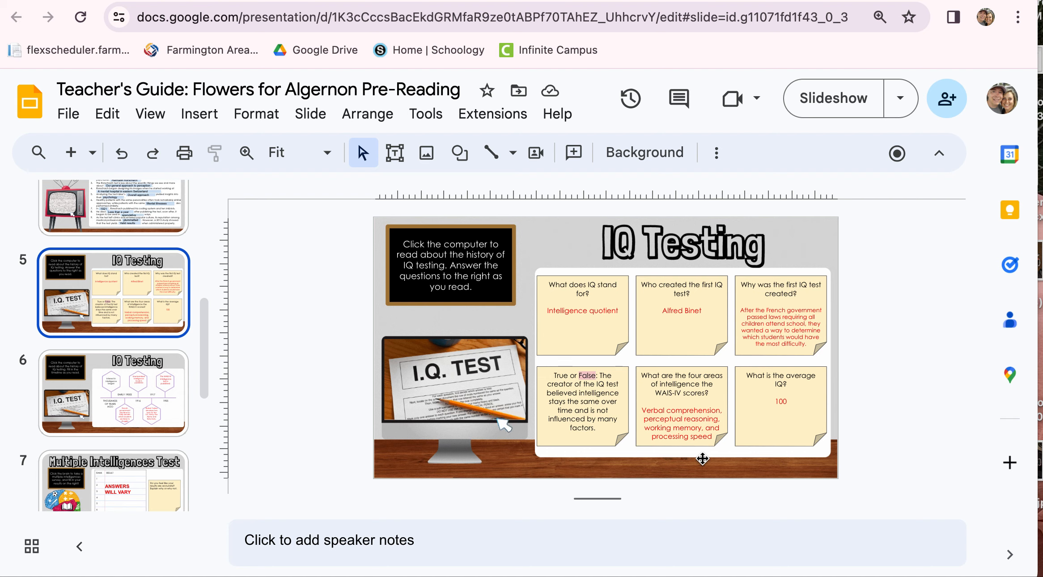
{"action": "mouse_move", "coordinate": [499, 420]}
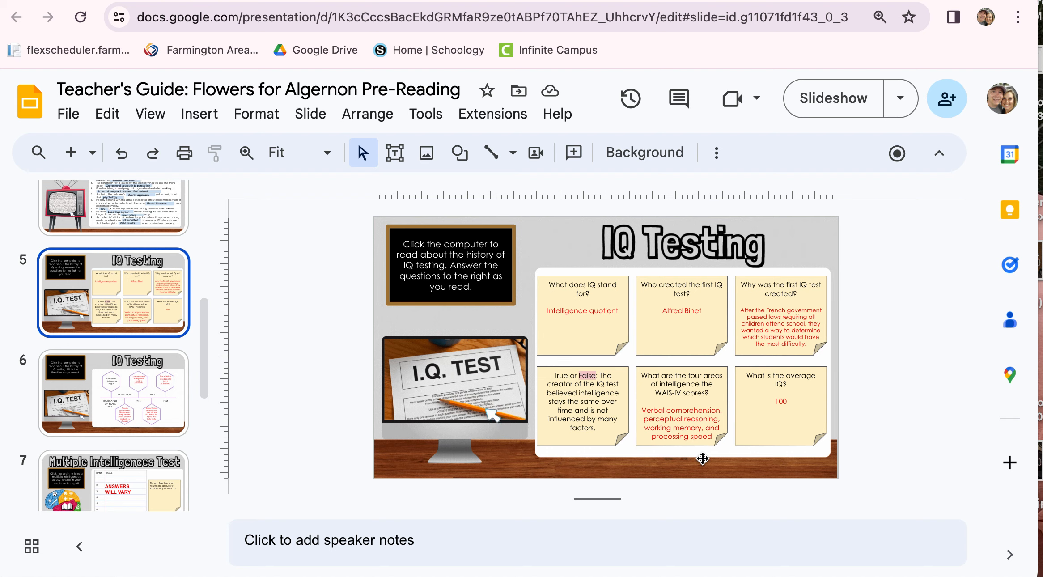
{"action": "mouse_move", "coordinate": [504, 425]}
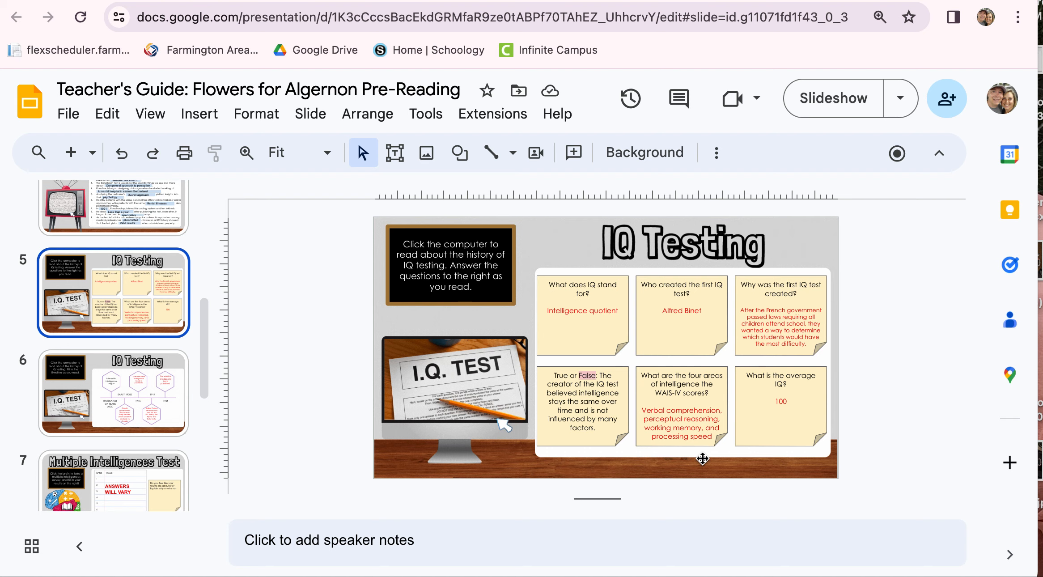
{"action": "mouse_move", "coordinate": [501, 421]}
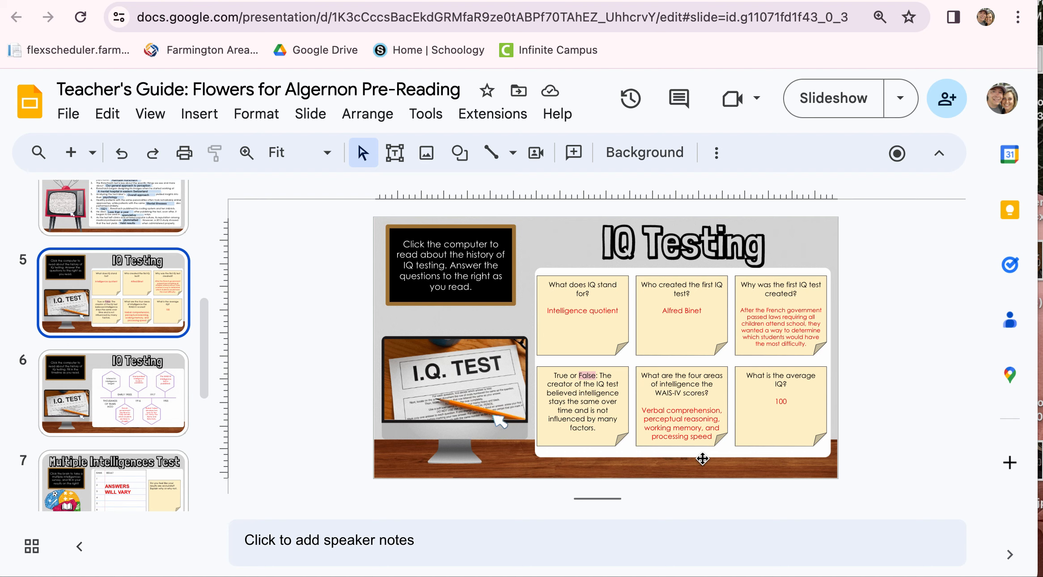
{"action": "mouse_move", "coordinate": [495, 419]}
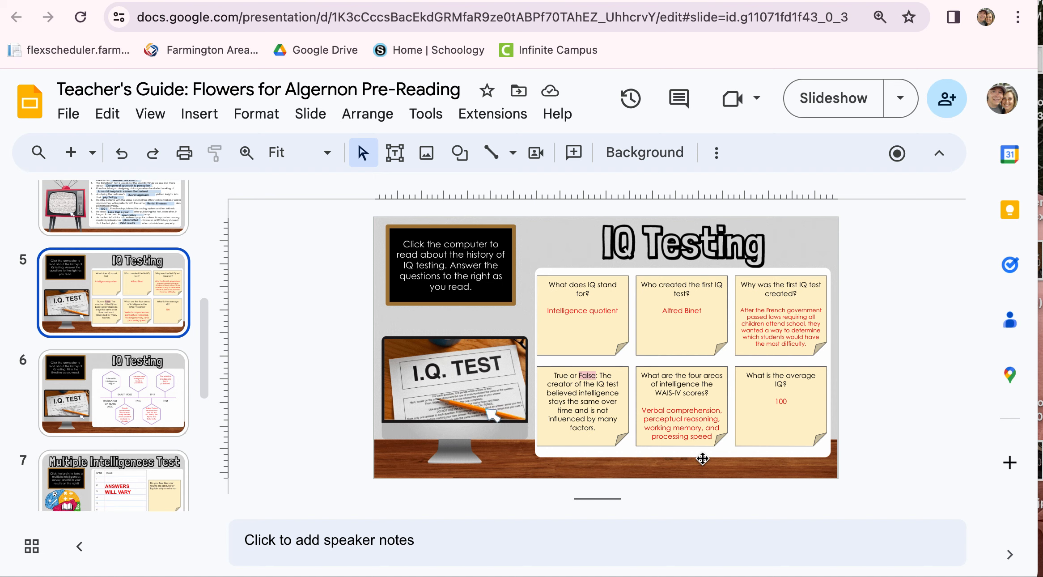
{"action": "mouse_move", "coordinate": [500, 424]}
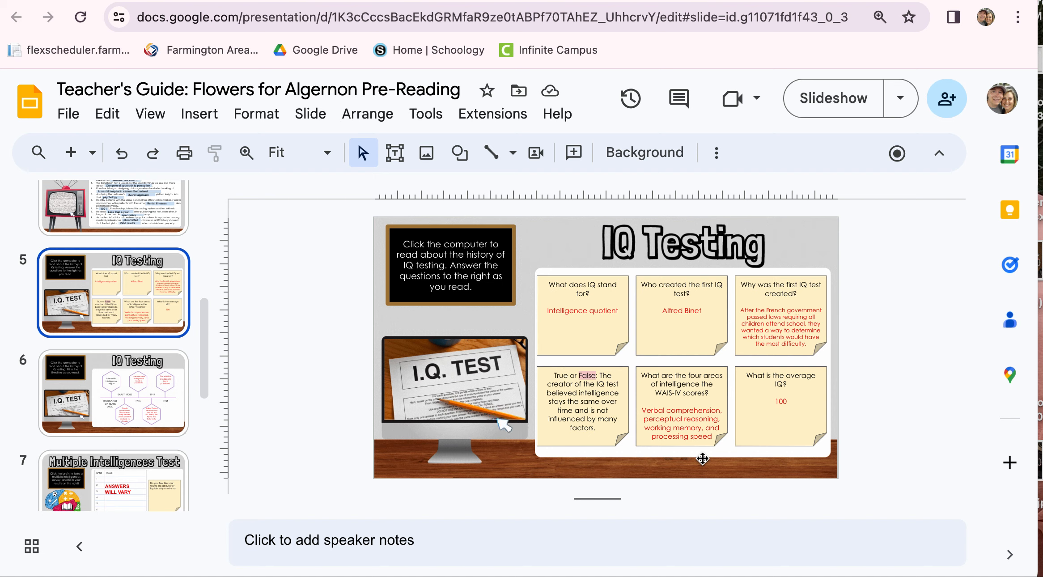
{"action": "mouse_move", "coordinate": [498, 420]}
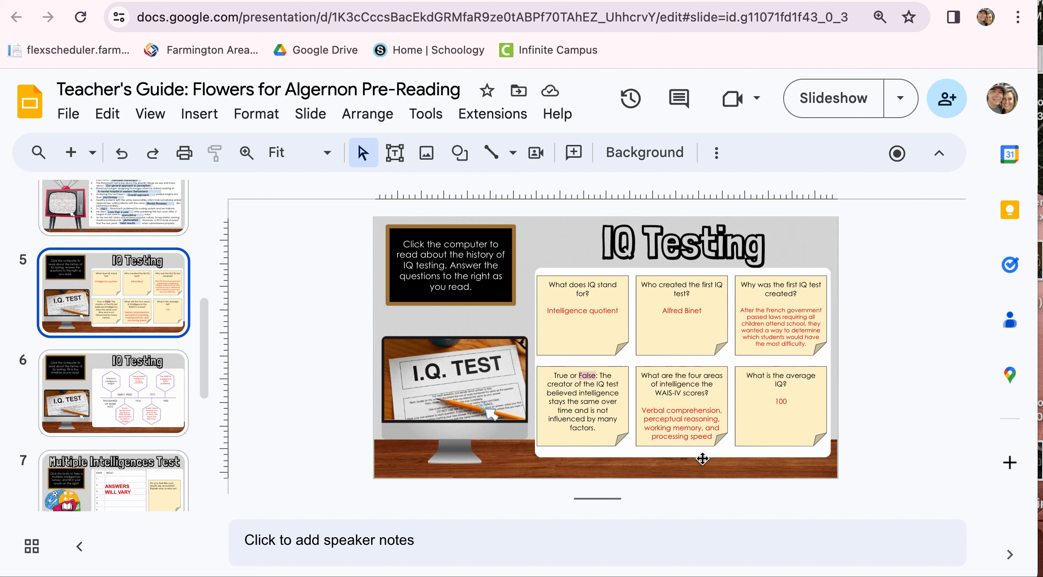
{"action": "mouse_move", "coordinate": [491, 417]}
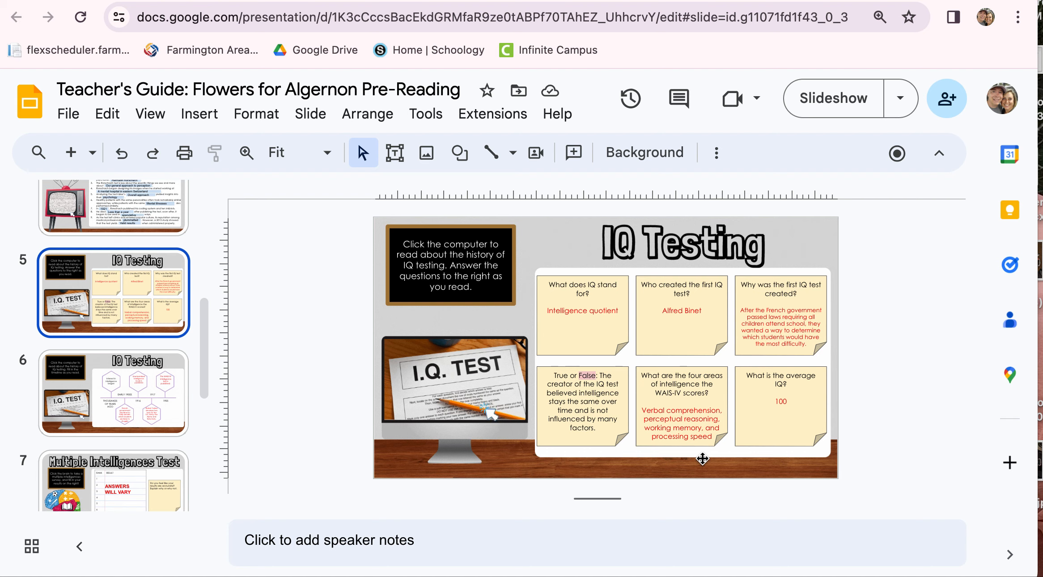
{"action": "mouse_move", "coordinate": [810, 436]}
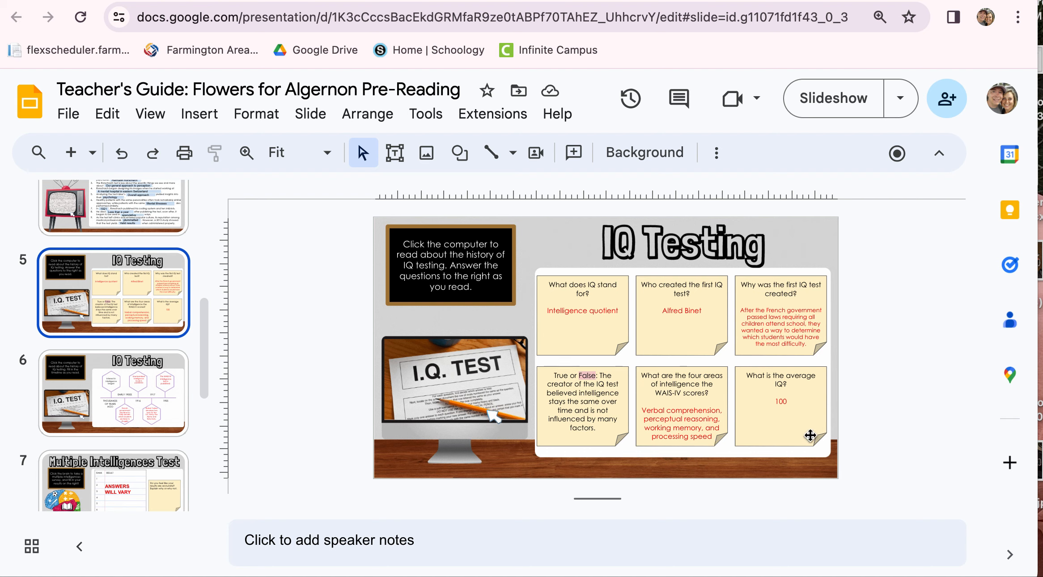
{"action": "mouse_move", "coordinate": [505, 425]}
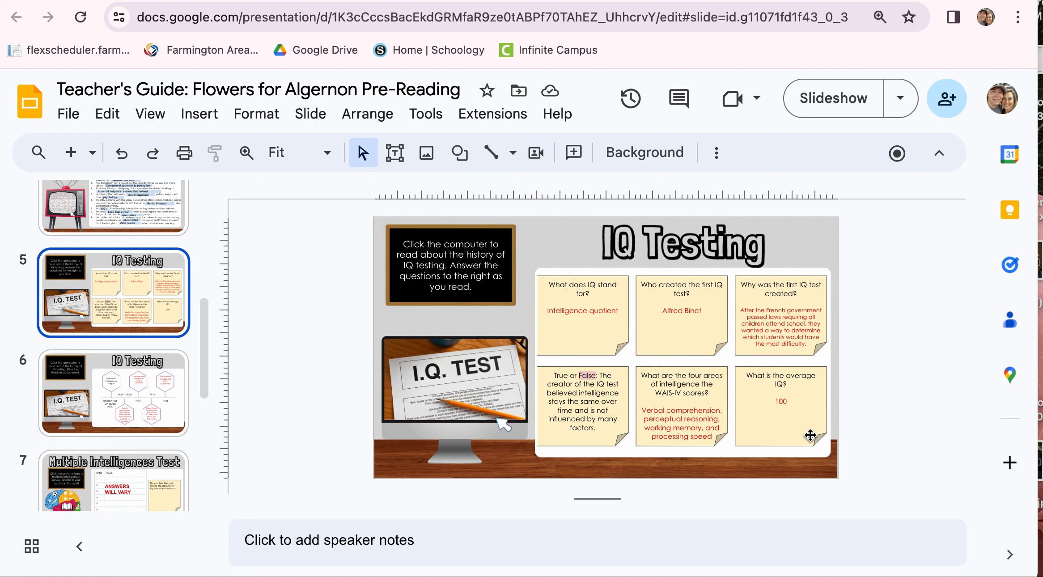
{"action": "mouse_move", "coordinate": [431, 421]}
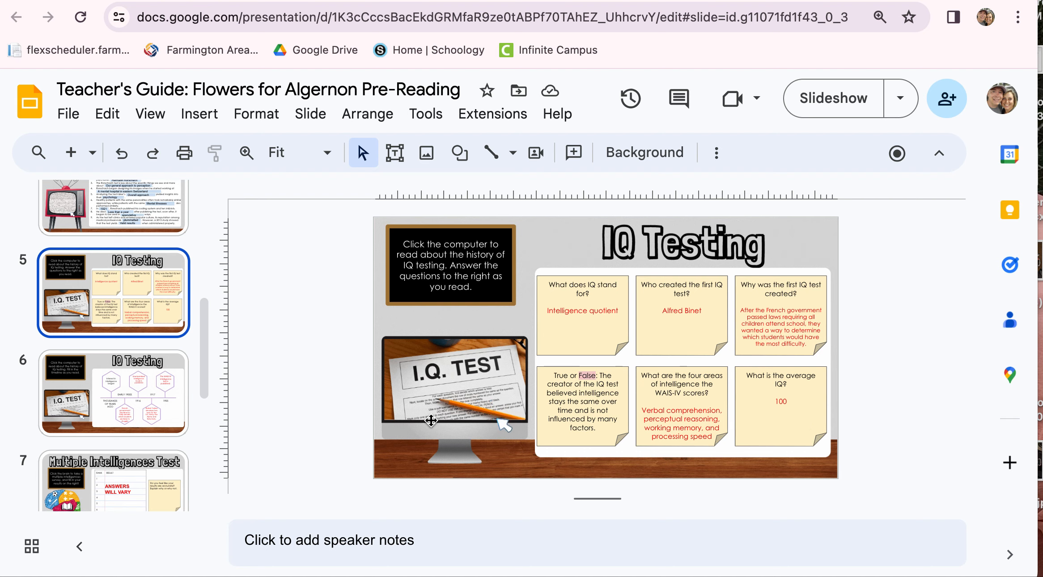
{"action": "left_click", "coordinate": [113, 393]}
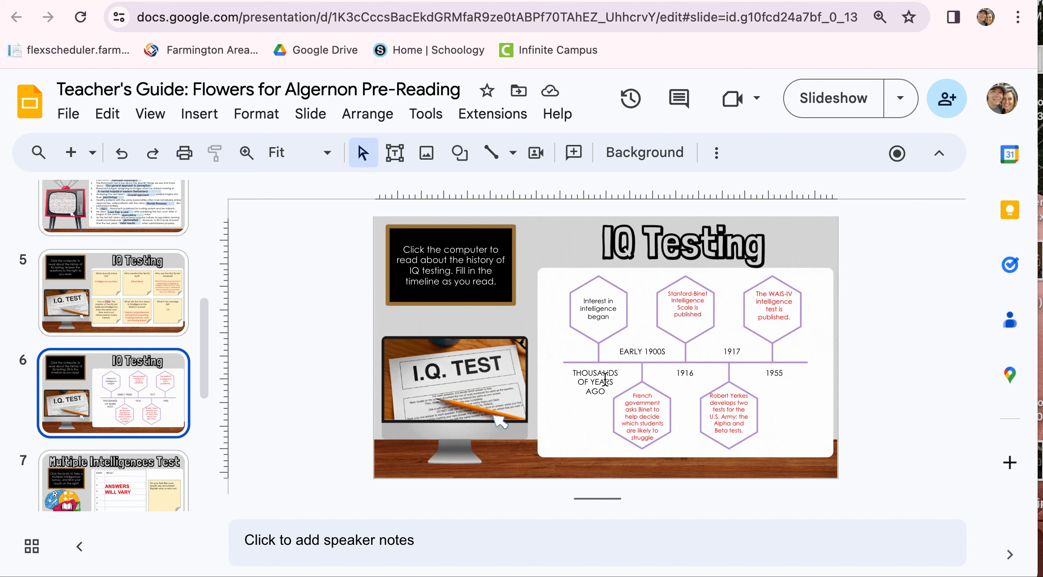
{"action": "mouse_move", "coordinate": [603, 333]}
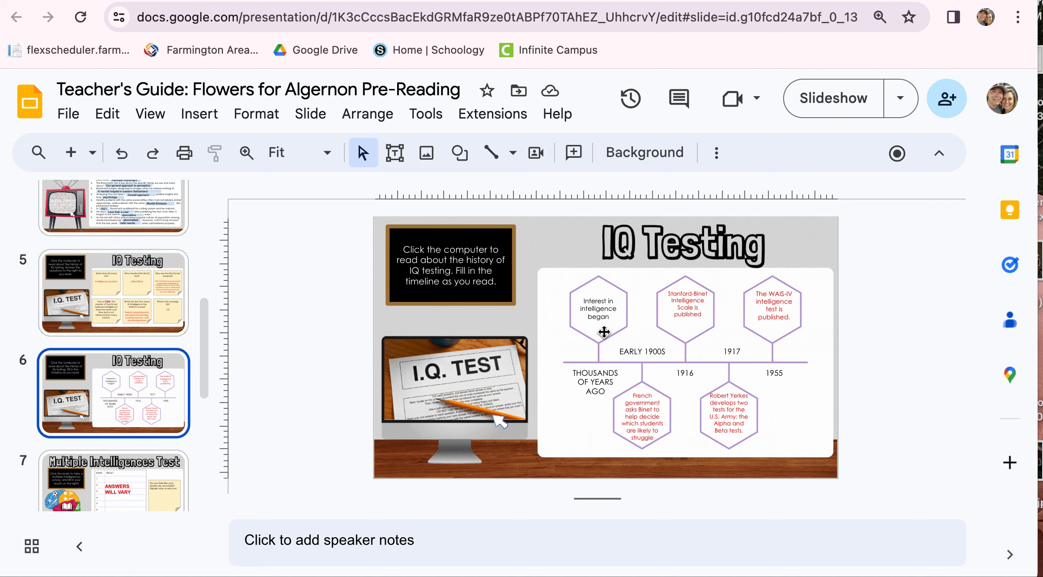
{"action": "mouse_move", "coordinate": [499, 421]}
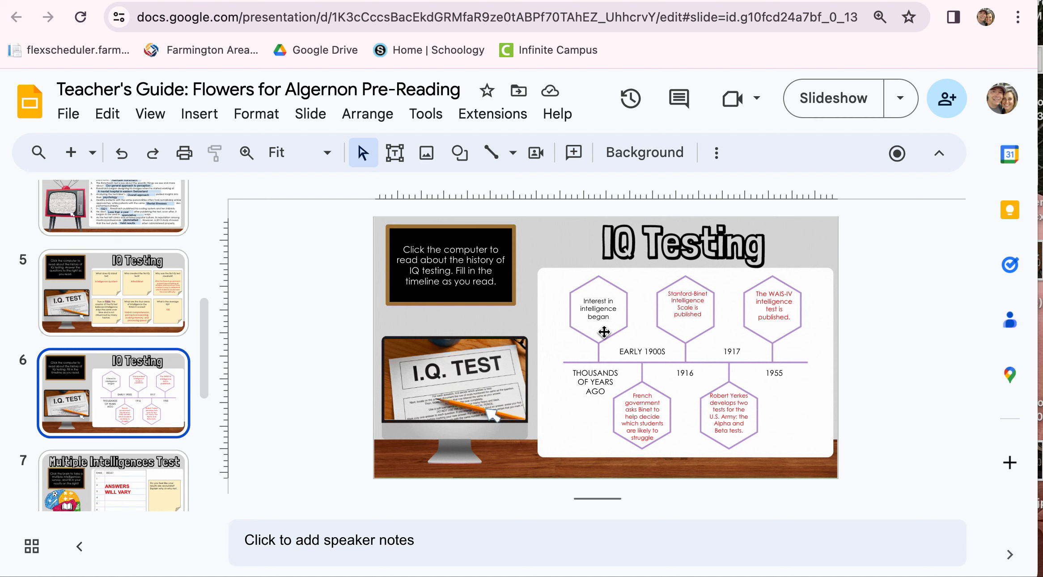
{"action": "mouse_move", "coordinate": [502, 425]}
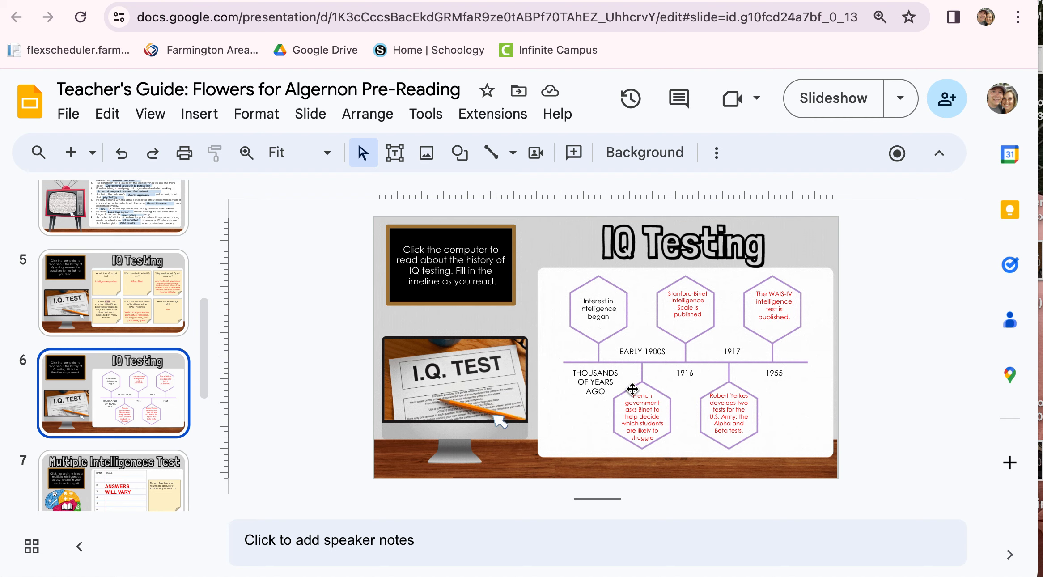
{"action": "mouse_move", "coordinate": [642, 464]}
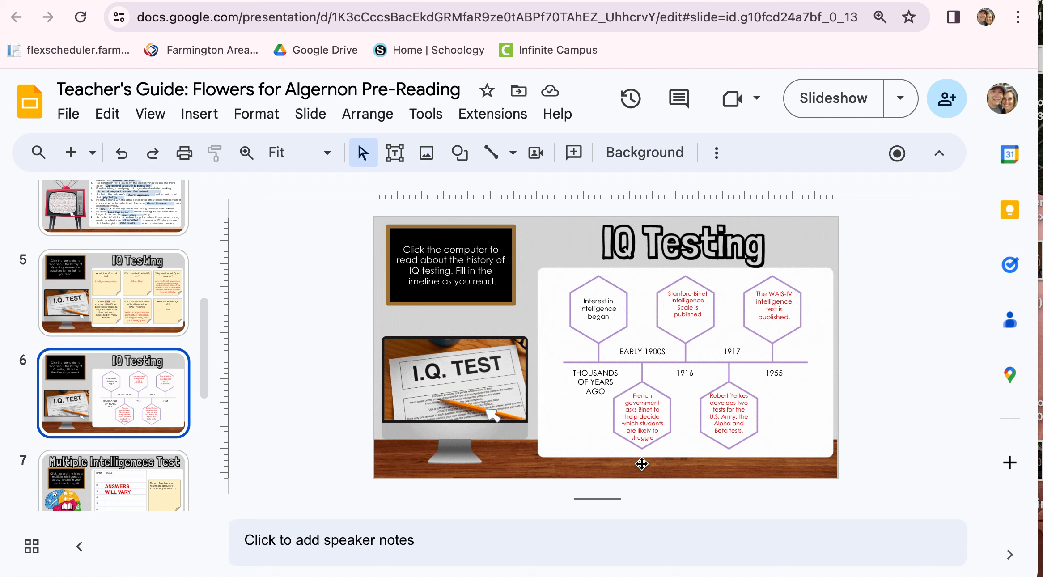
{"action": "mouse_move", "coordinate": [686, 430]}
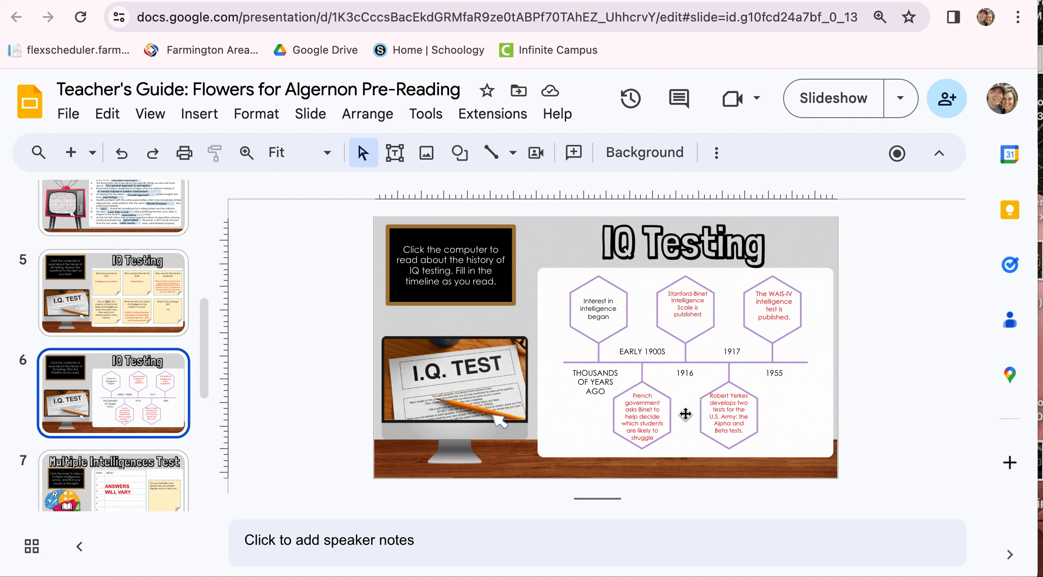
{"action": "mouse_move", "coordinate": [685, 392]}
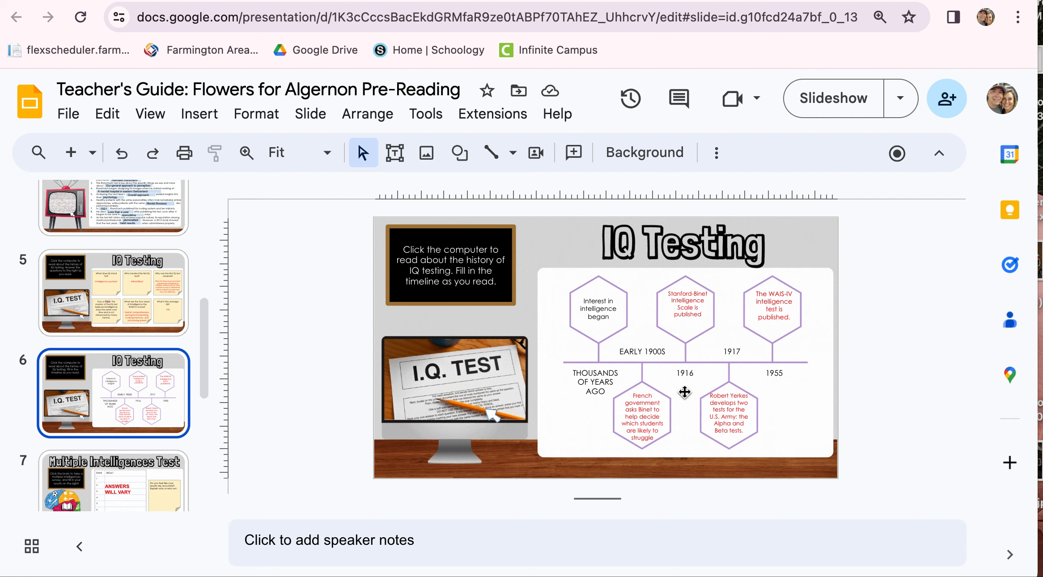
{"action": "mouse_move", "coordinate": [736, 464]}
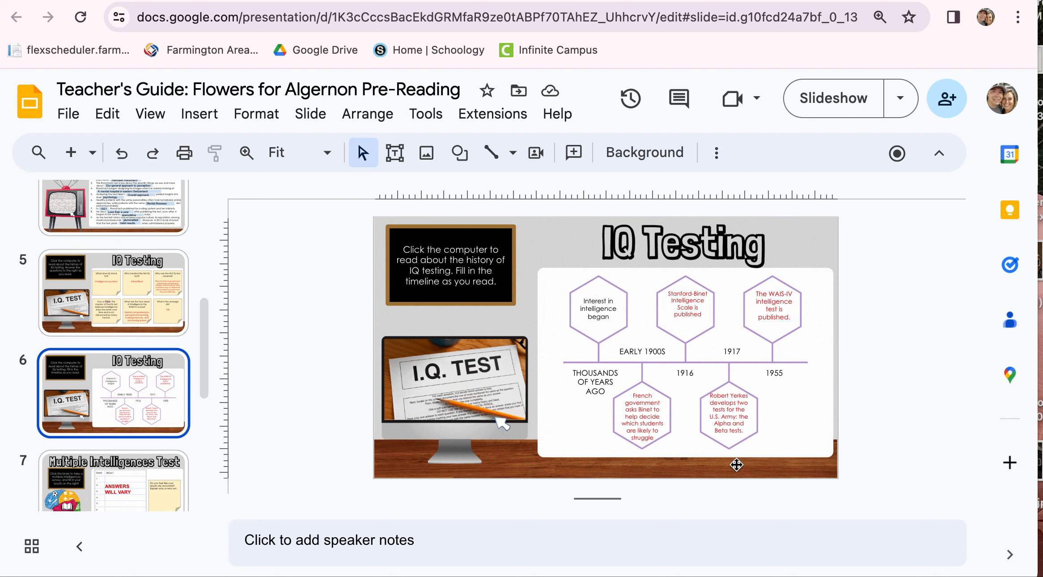
{"action": "mouse_move", "coordinate": [503, 425]}
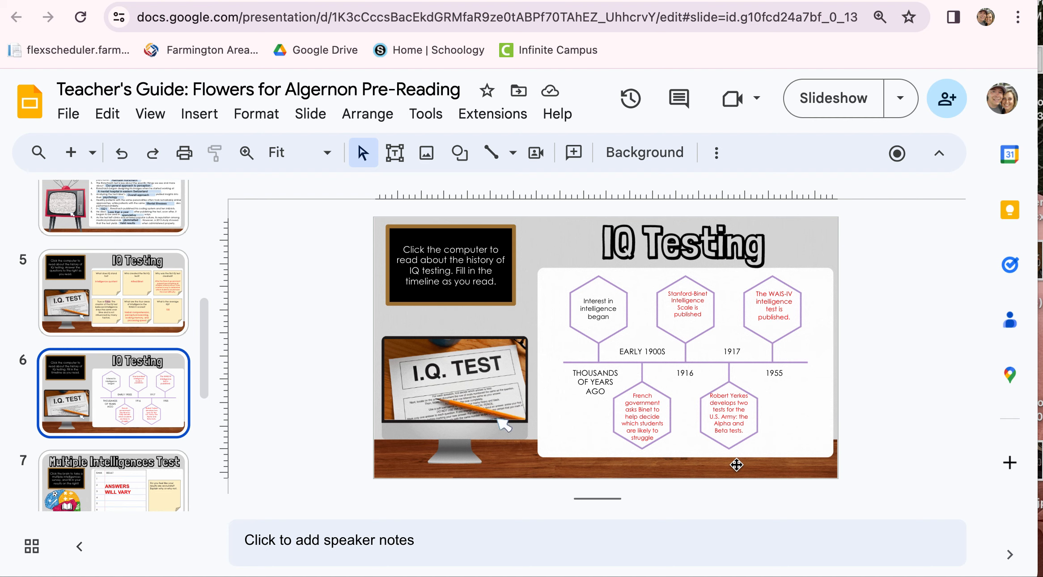
{"action": "mouse_move", "coordinate": [500, 421]}
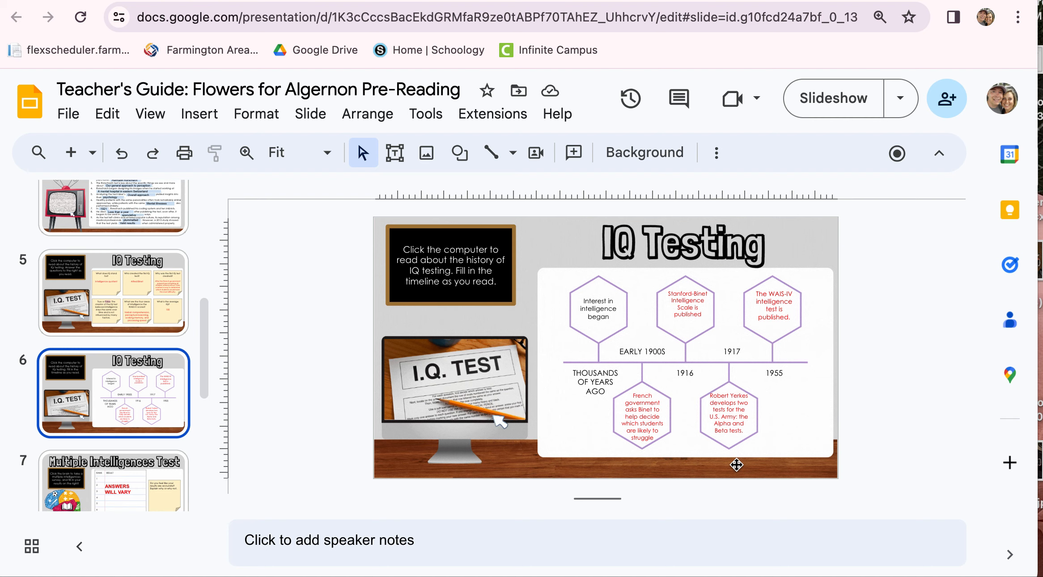
{"action": "mouse_move", "coordinate": [496, 420]}
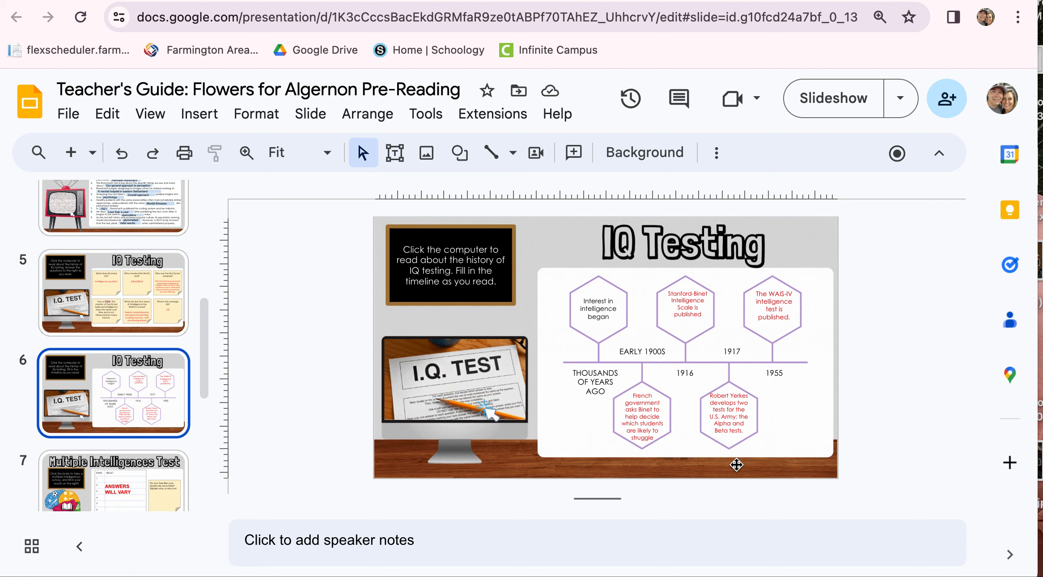
{"action": "mouse_move", "coordinate": [765, 425]}
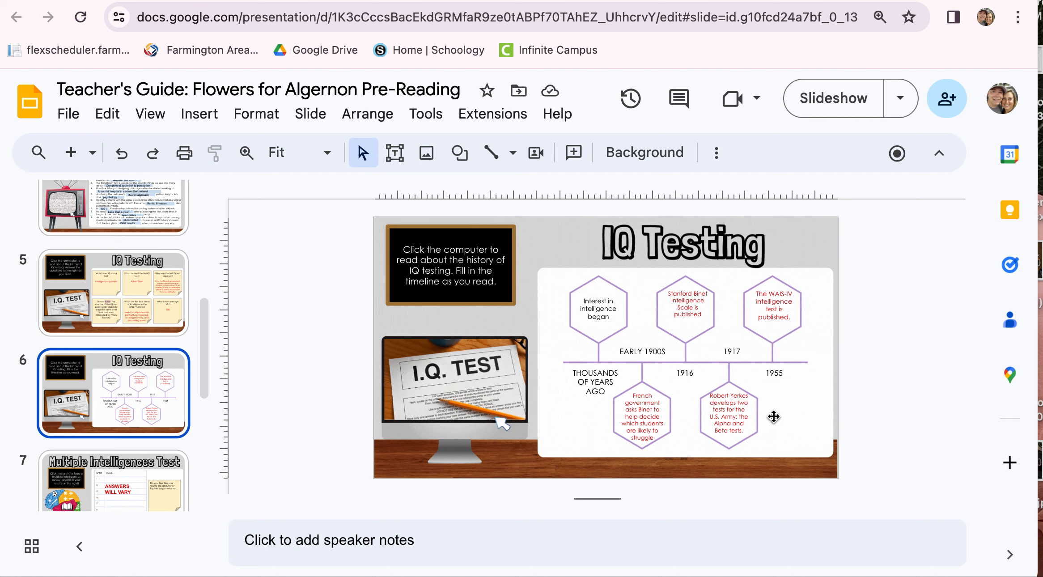
{"action": "mouse_move", "coordinate": [503, 424]}
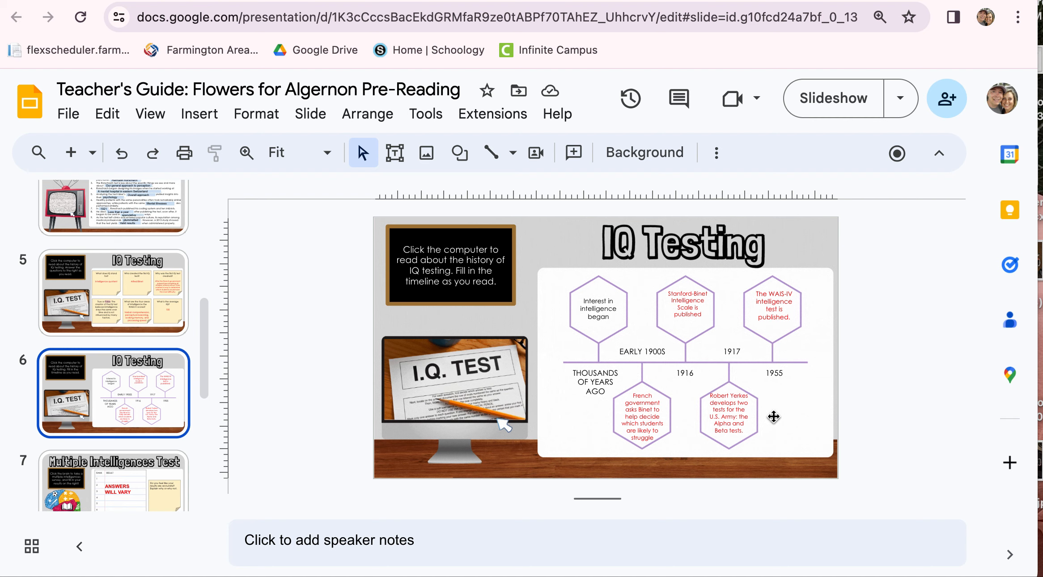
{"action": "mouse_move", "coordinate": [500, 420]}
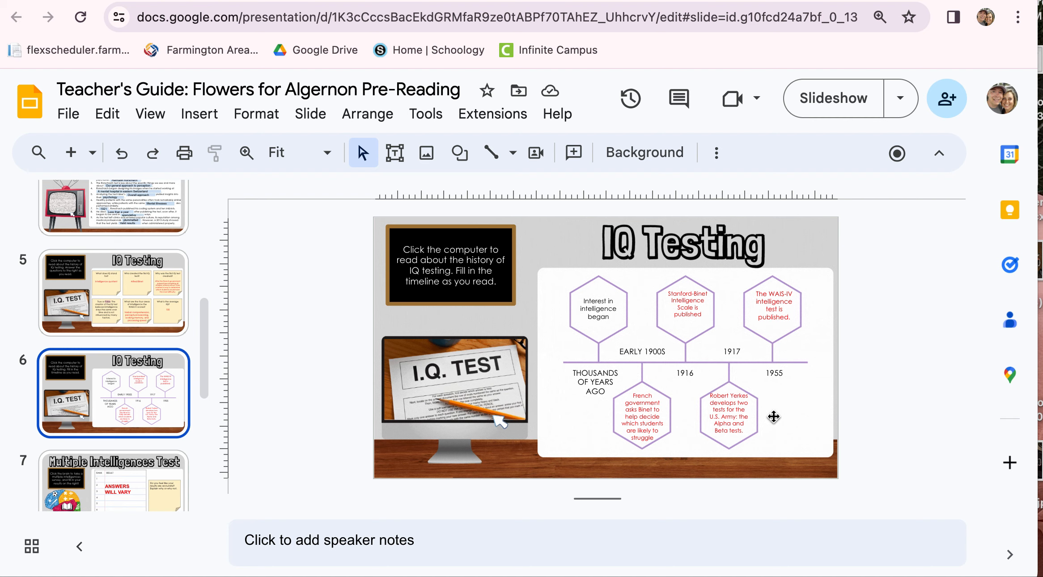
{"action": "mouse_move", "coordinate": [136, 437]}
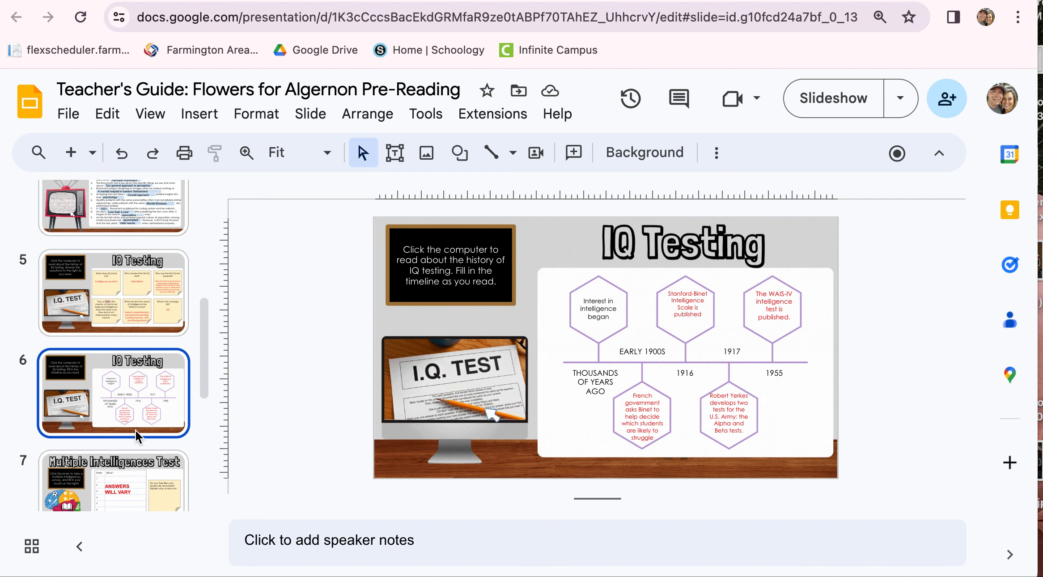
{"action": "scroll", "scroll_direction": "down", "scroll_amount": 3}
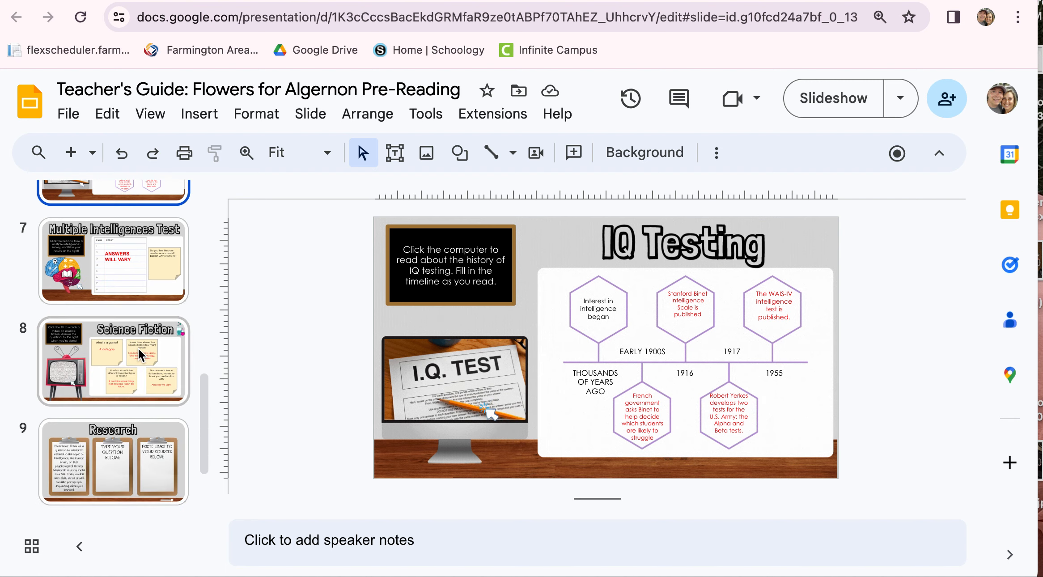
Step: Show the Multiple Intelligences Test slide, then the Science Fiction slide
{"action": "left_click", "coordinate": [113, 262]}
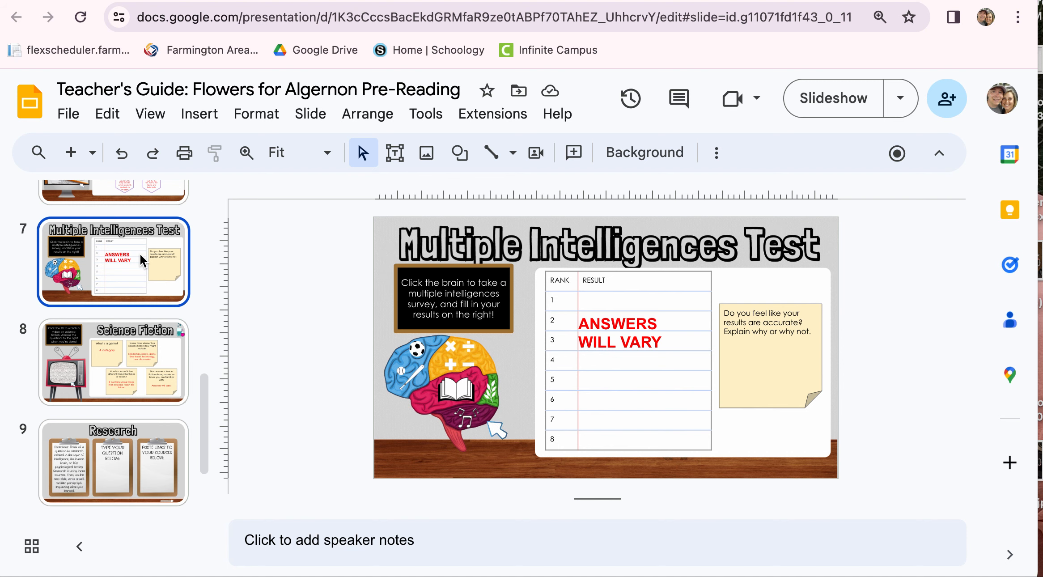
{"action": "left_click", "coordinate": [112, 362]}
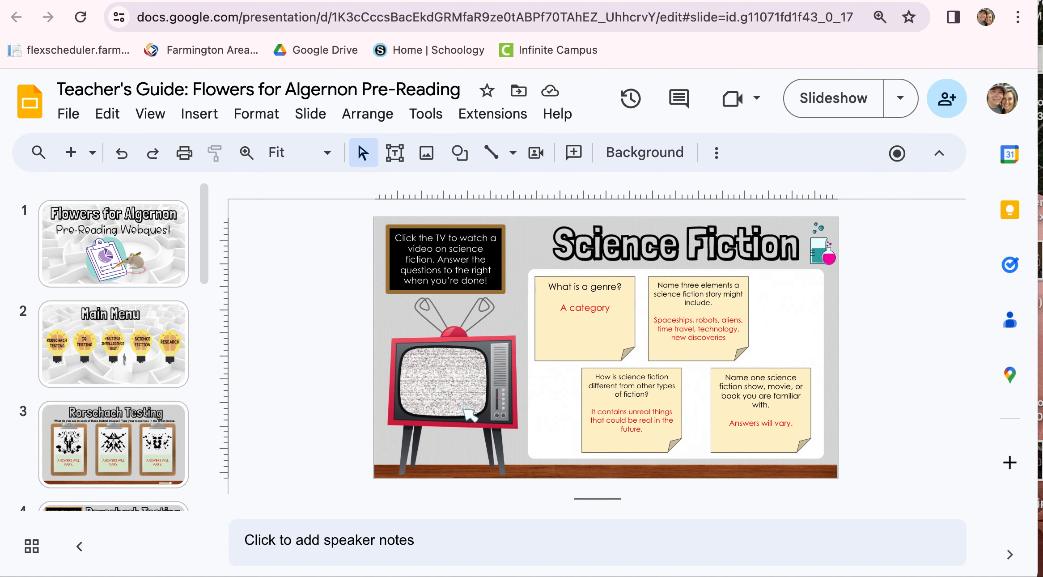
{"action": "mouse_move", "coordinate": [461, 409]}
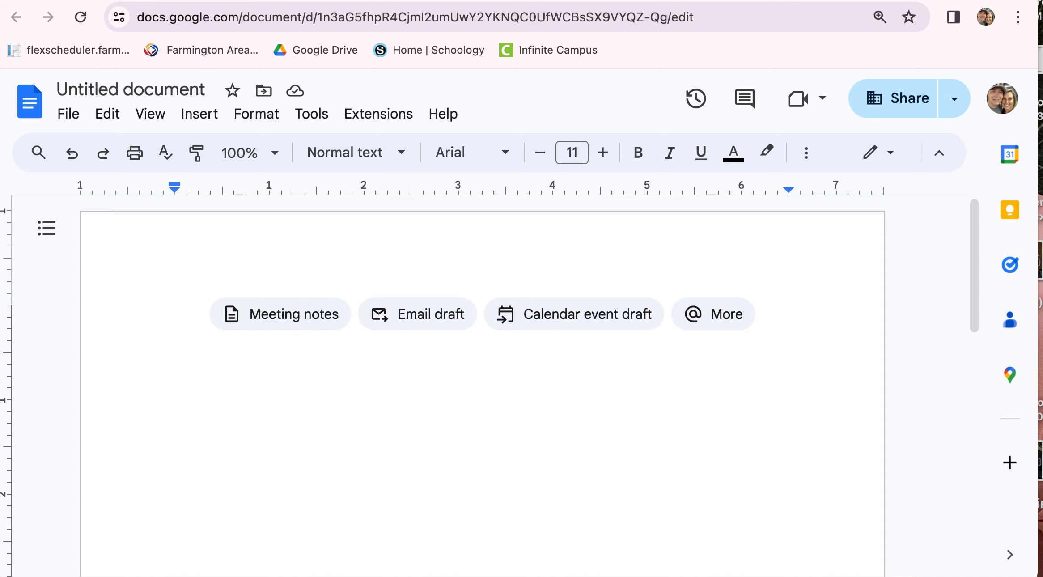
{"action": "mouse_move", "coordinate": [183, 343]}
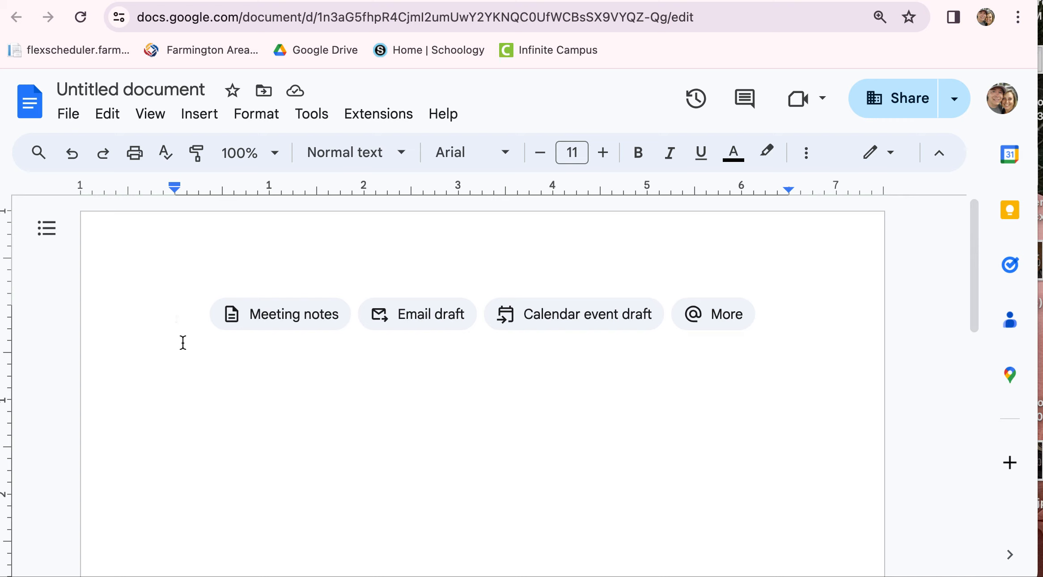
Step: Start the notes with "IQ = Intelligence Quotient" and "Early 1900s"
{"action": "left_click", "coordinate": [180, 313]}
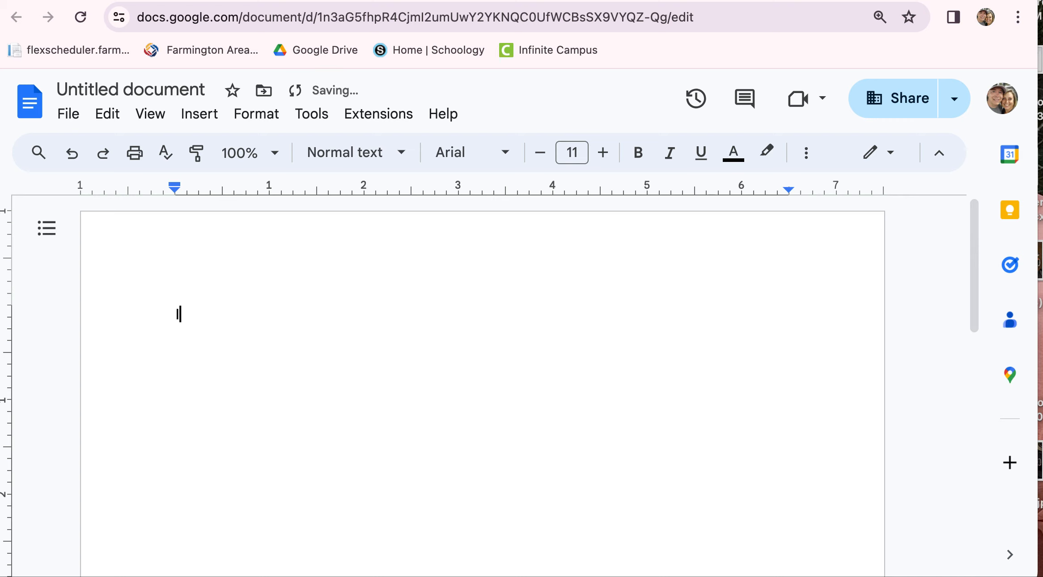
{"action": "type", "text": "IQ ="}
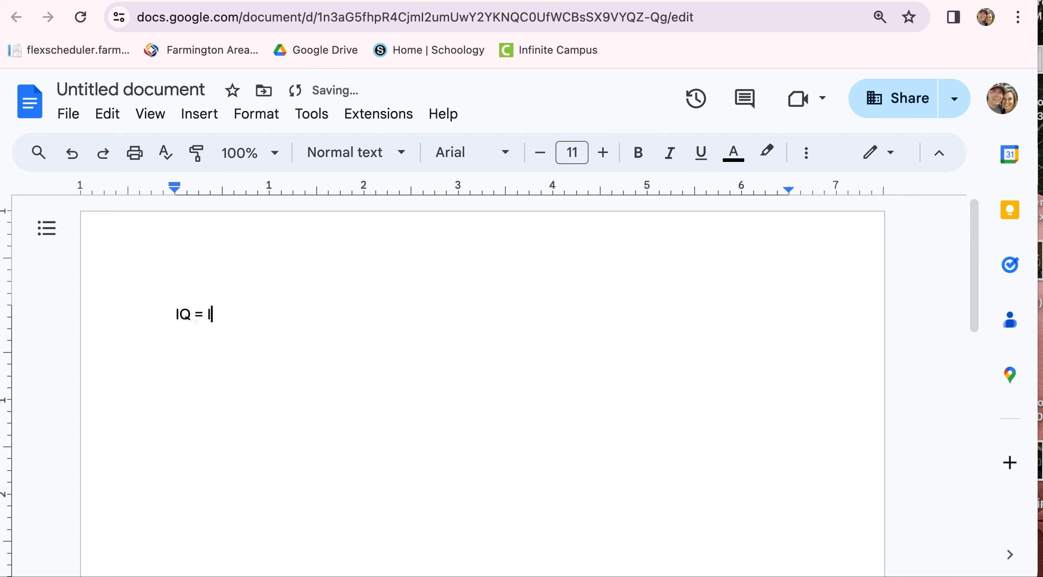
{"action": "type", "text": "ntelligence Quote"}
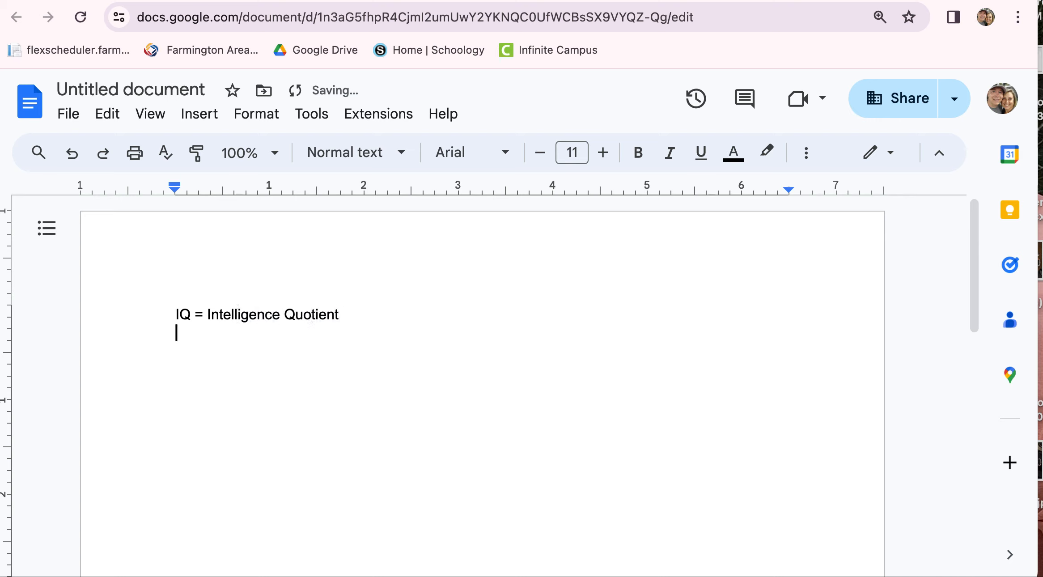
{"action": "type", "text": "AI"}
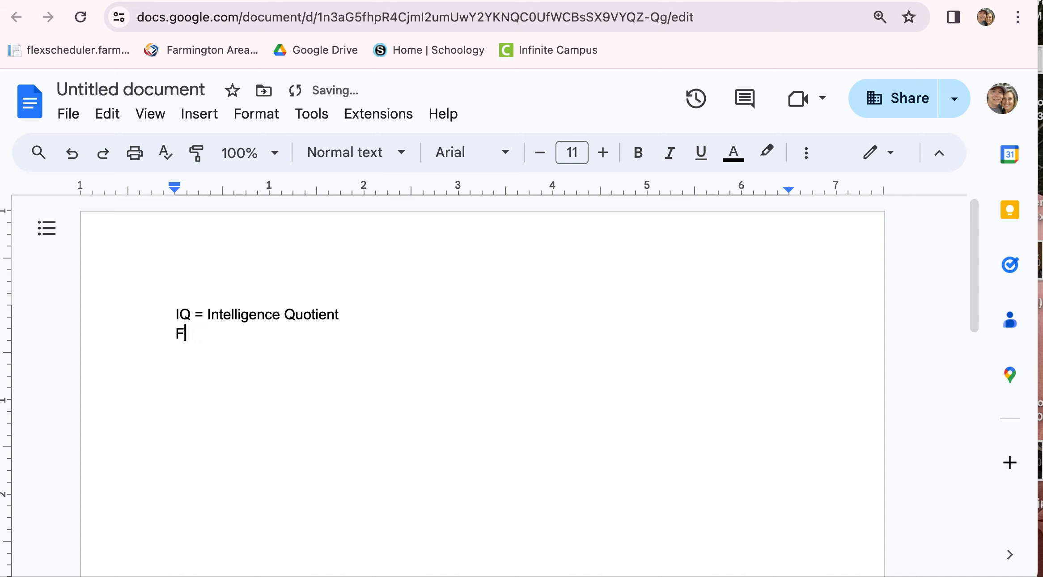
{"action": "type", "text": "arly 1900s"}
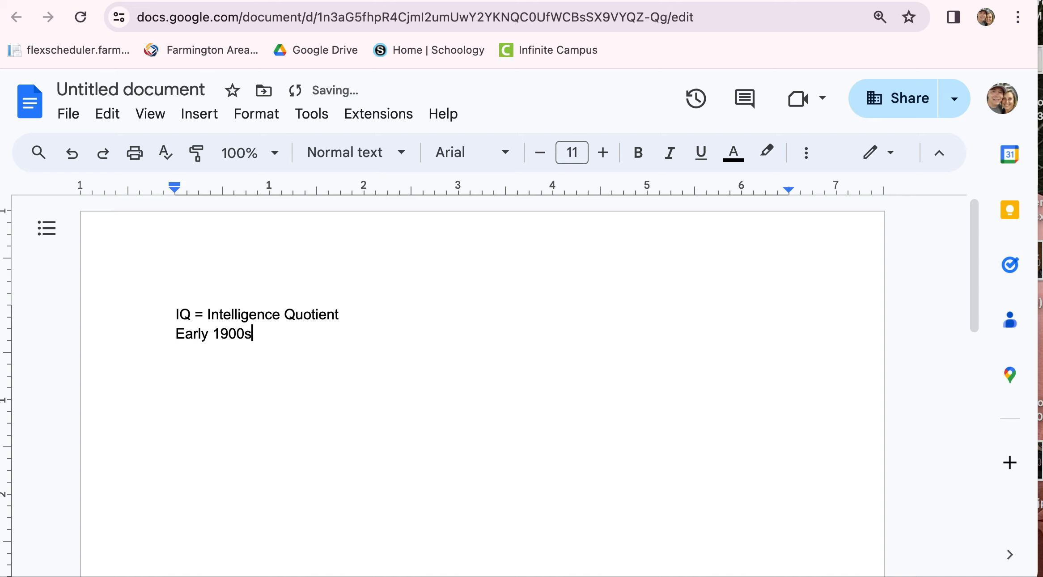
Step: Note that the French government passed laws requiring children to attend school
{"action": "type", "text": "Fr"}
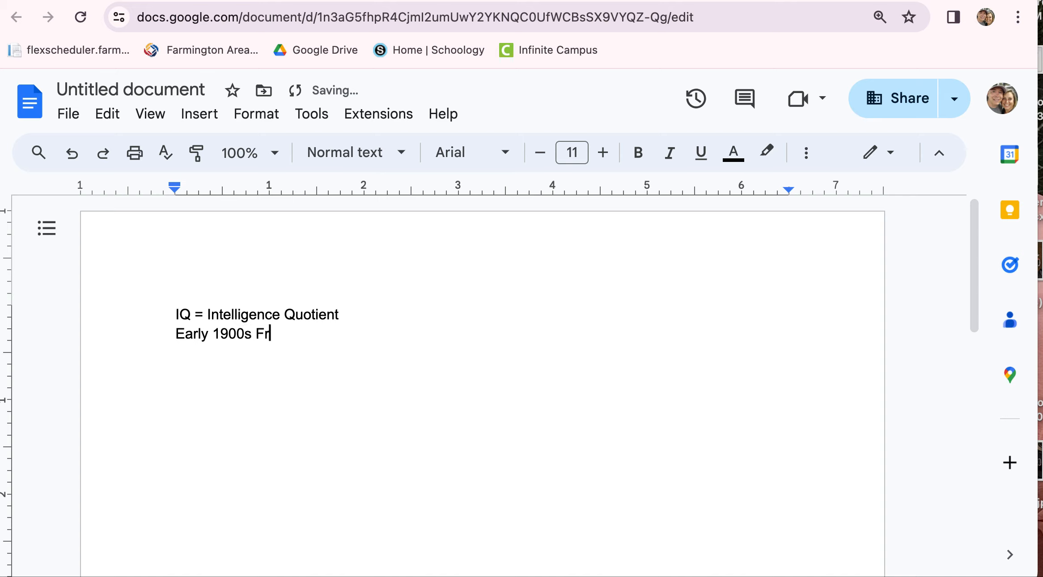
{"action": "type", "text": "ench governme"}
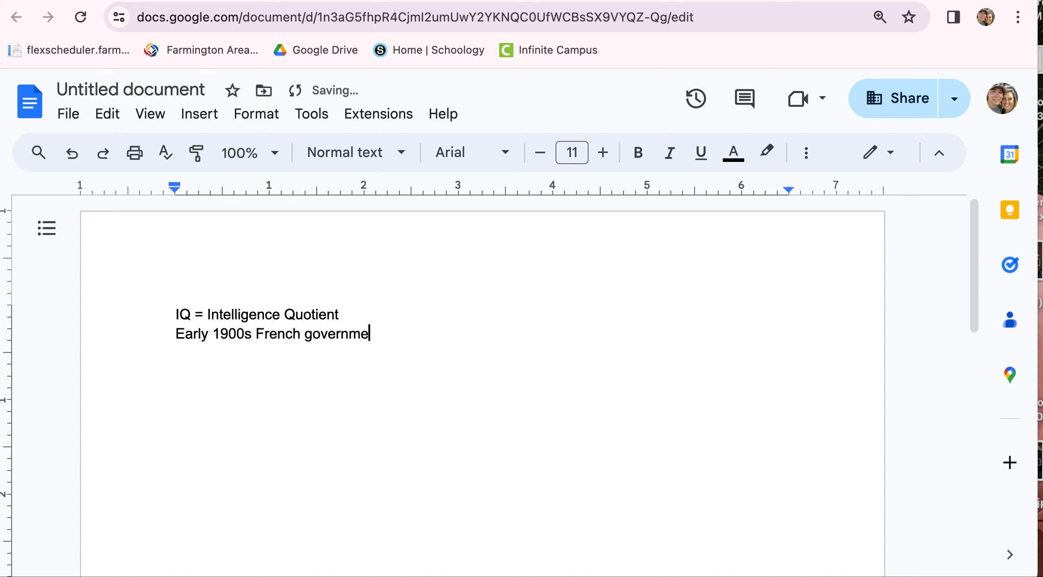
{"action": "type", "text": "nt passed law"}
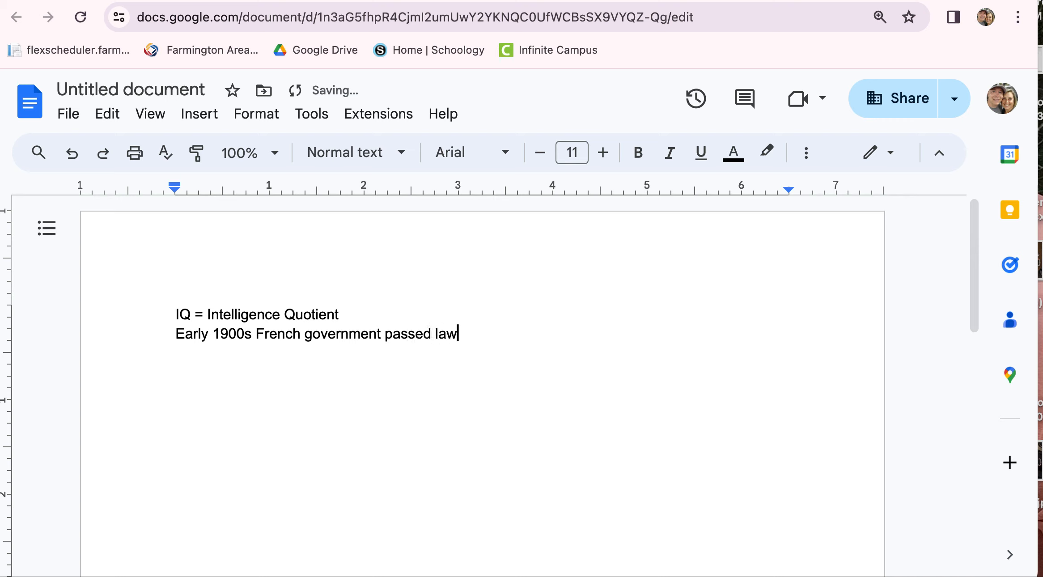
{"action": "type", "text": "s that children w"}
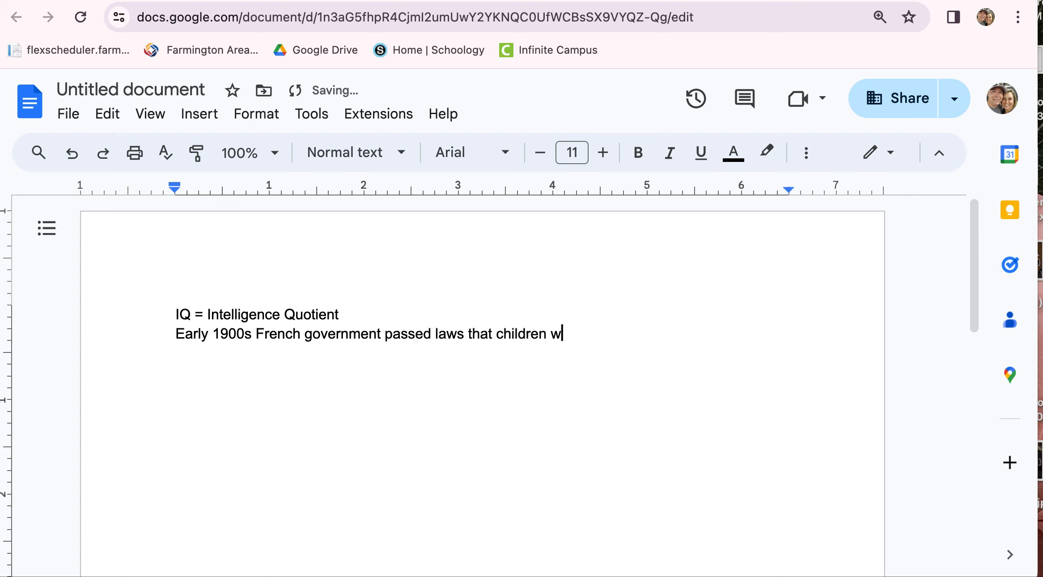
{"action": "type", "text": "ere required to attend school"}
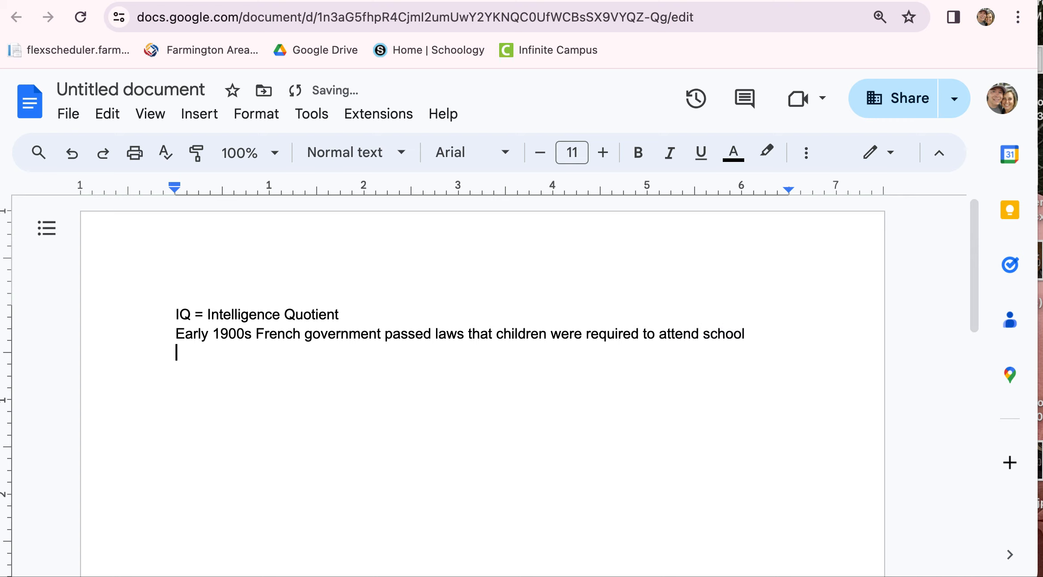
Step: Note that the French gov. asked Alfred Binet to develop a test determining which children may struggle
{"action": "type", "text": "French"}
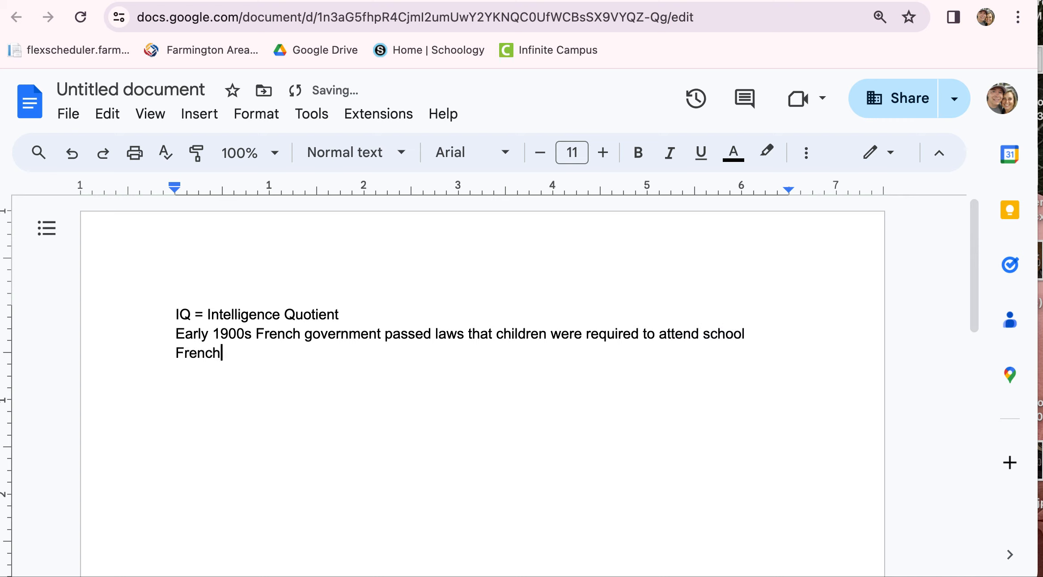
{"action": "type", "text": "gov. Asks Alfred Binet to"}
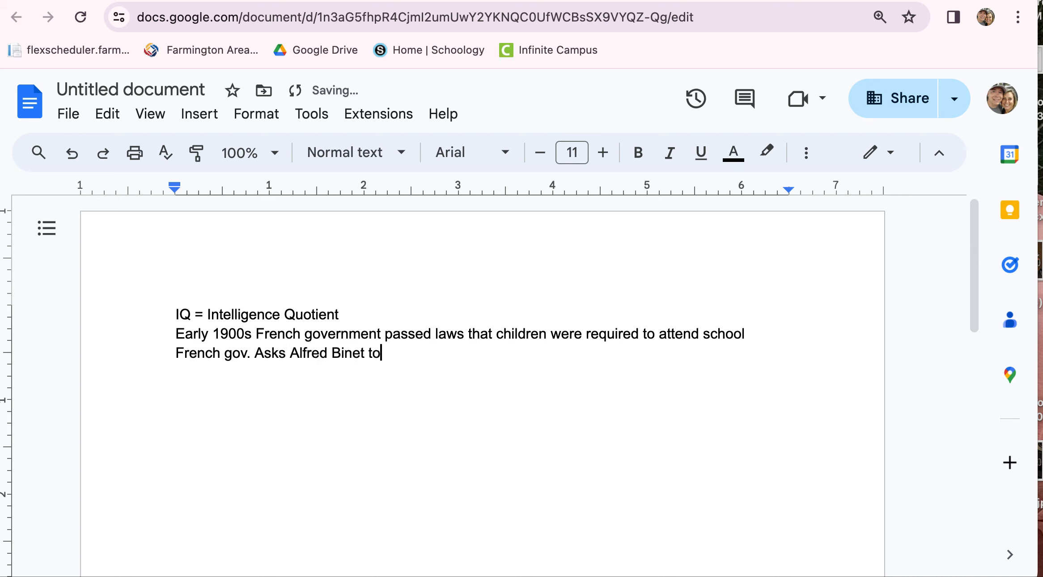
{"action": "type", "text": "develop a test t"}
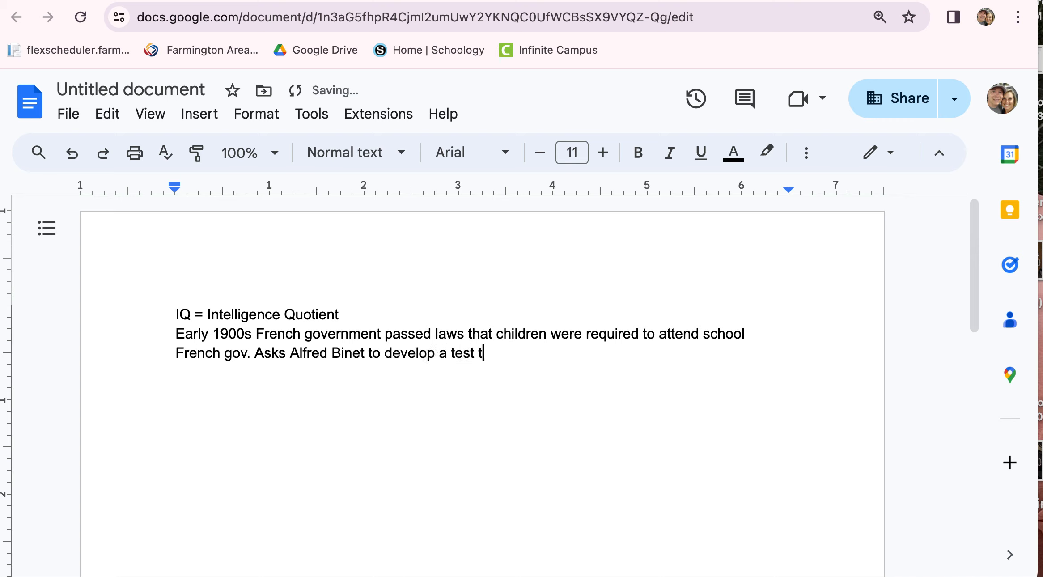
{"action": "type", "text": "o determine"}
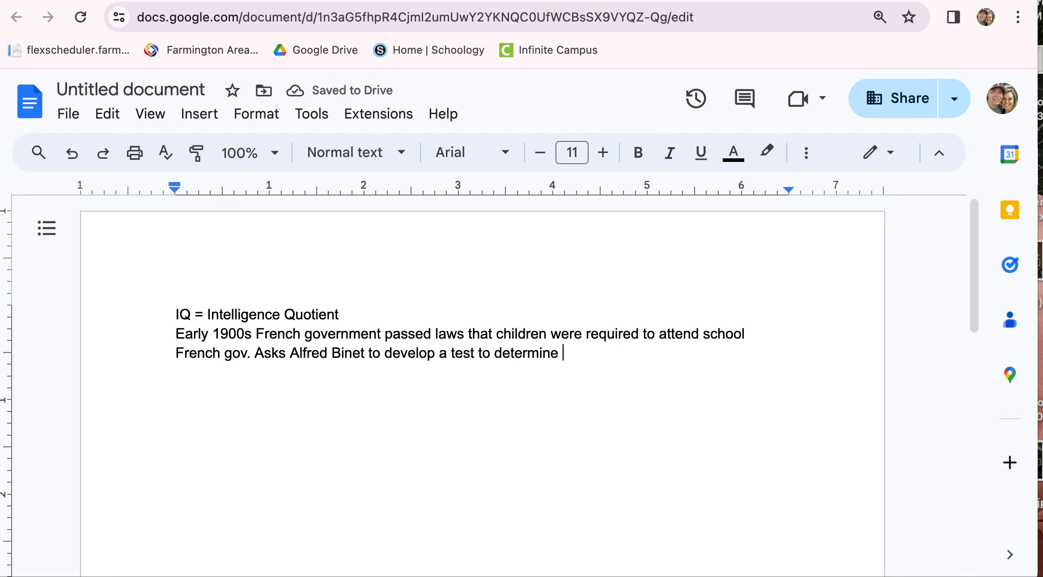
{"action": "type", "text": "which"}
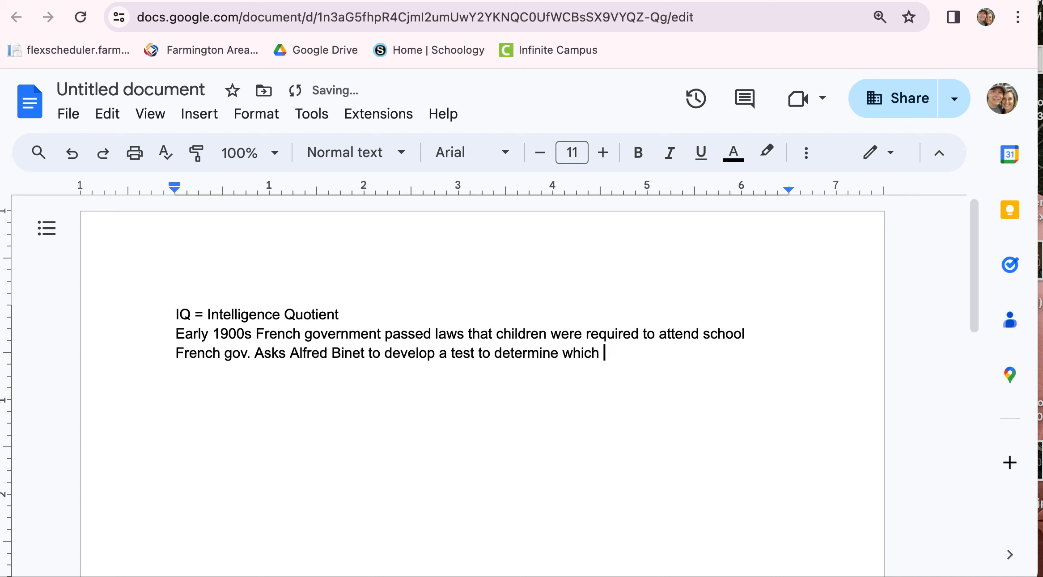
{"action": "type", "text": "children may st"}
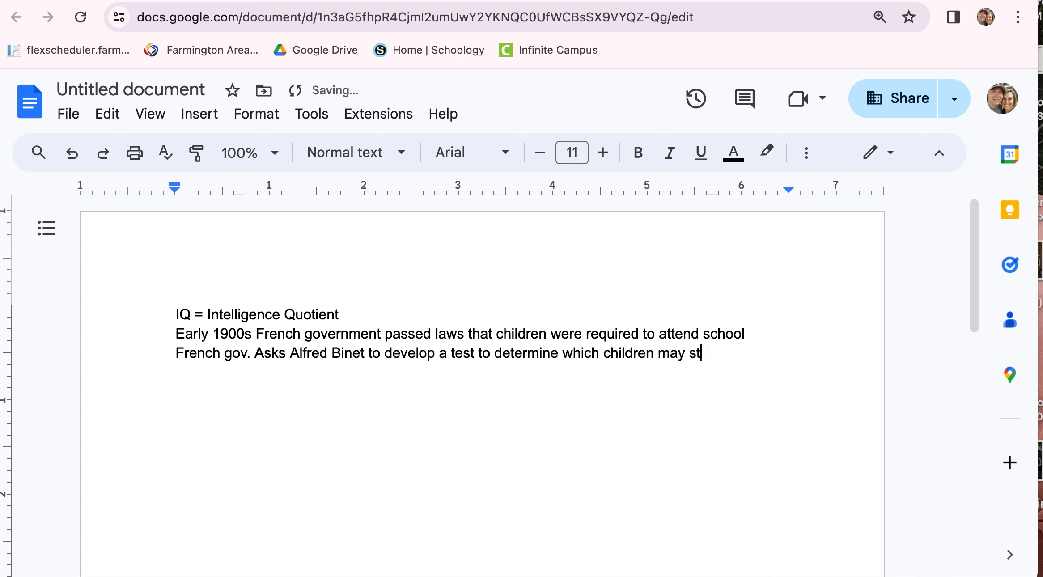
{"action": "type", "text": "ruggle"}
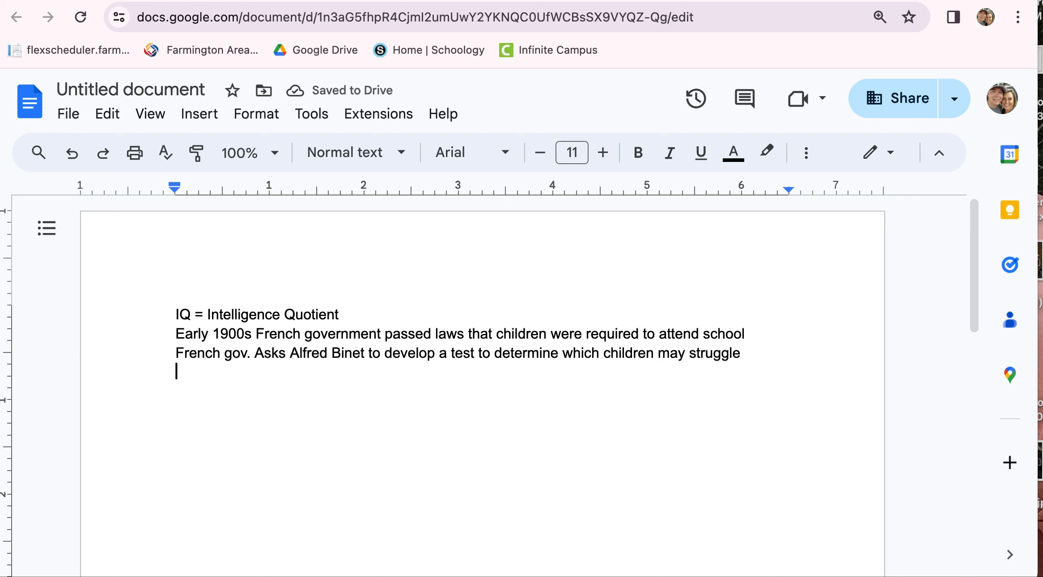
Step: Add "Average IQ is 100" and "Army develops their own test - Alpha and Beta"
{"action": "type", "text": "Aver"}
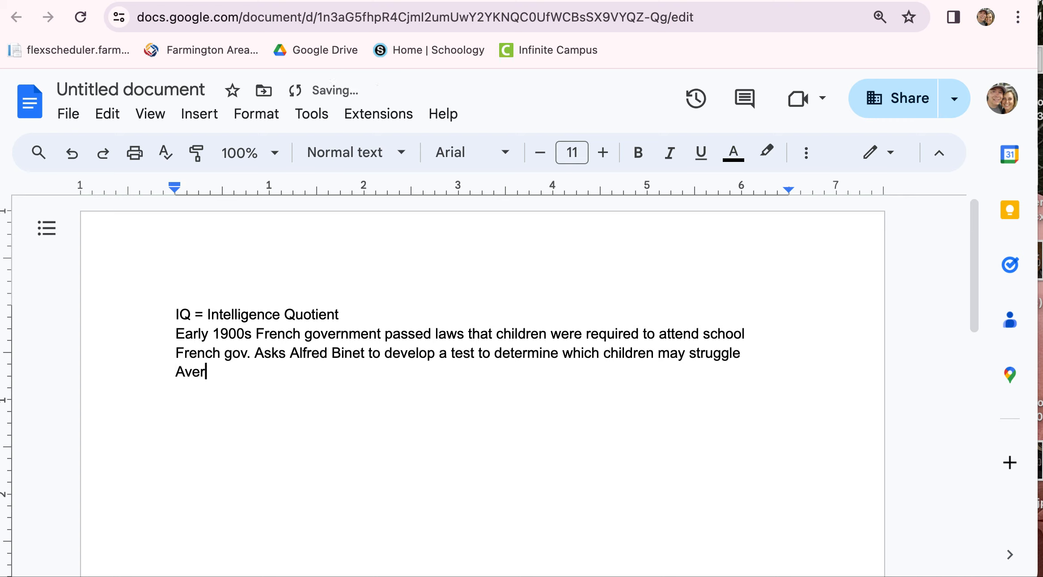
{"action": "type", "text": "age IQ"}
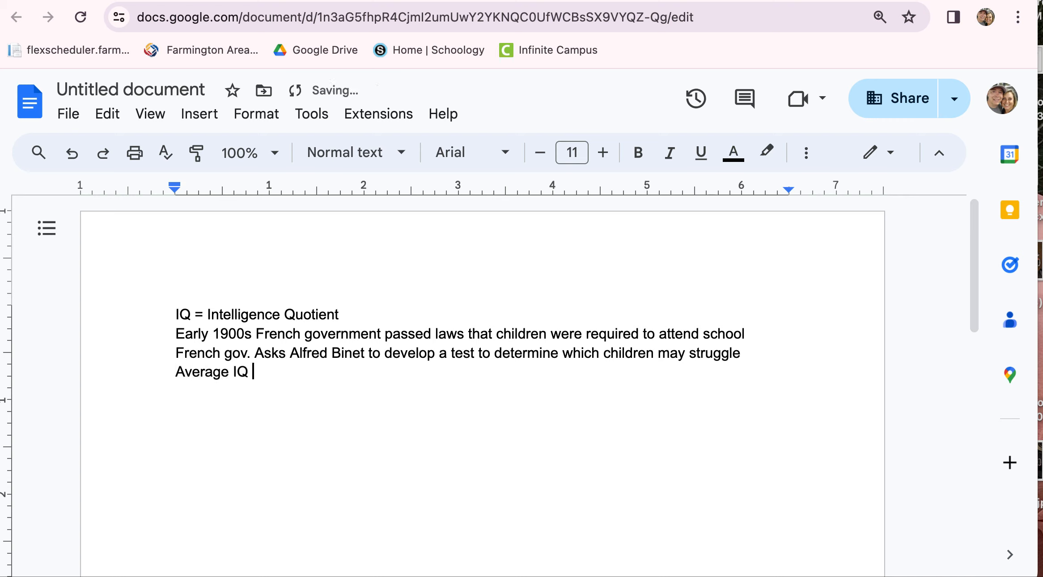
{"action": "type", "text": "is 100"}
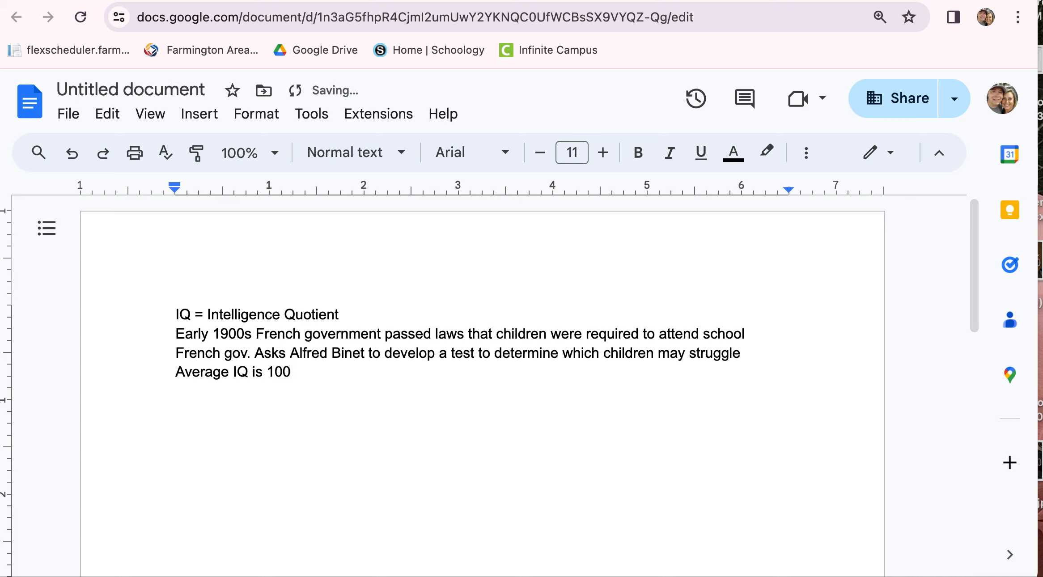
{"action": "type", "text": "Army d"}
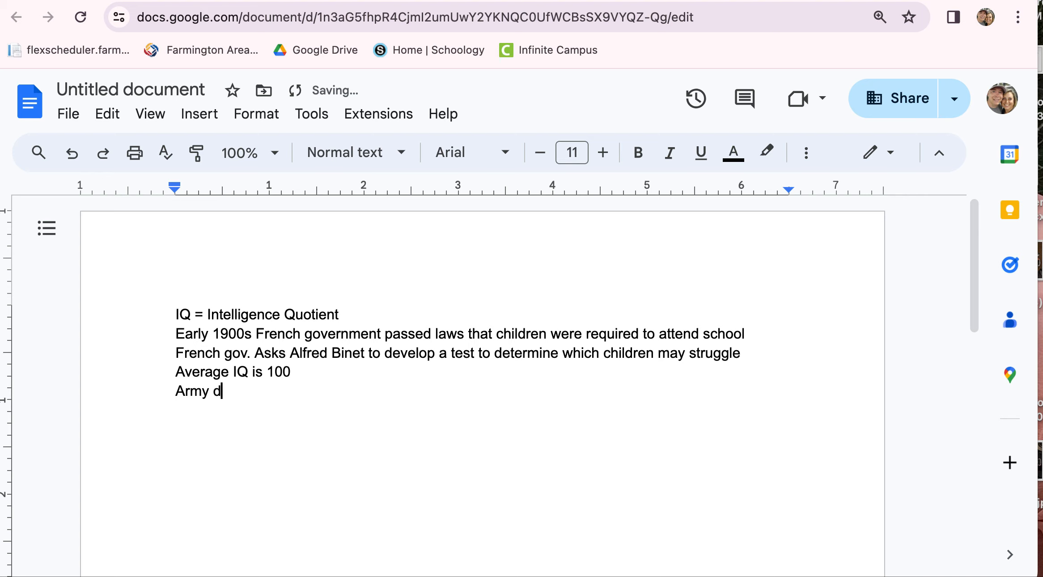
{"action": "type", "text": "evelops their own"}
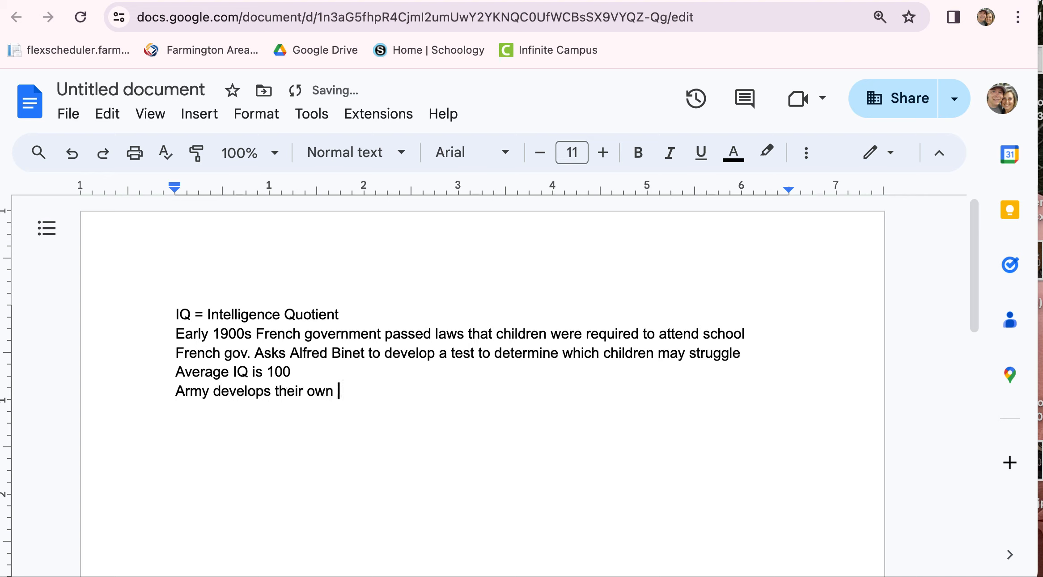
{"action": "type", "text": "test -"}
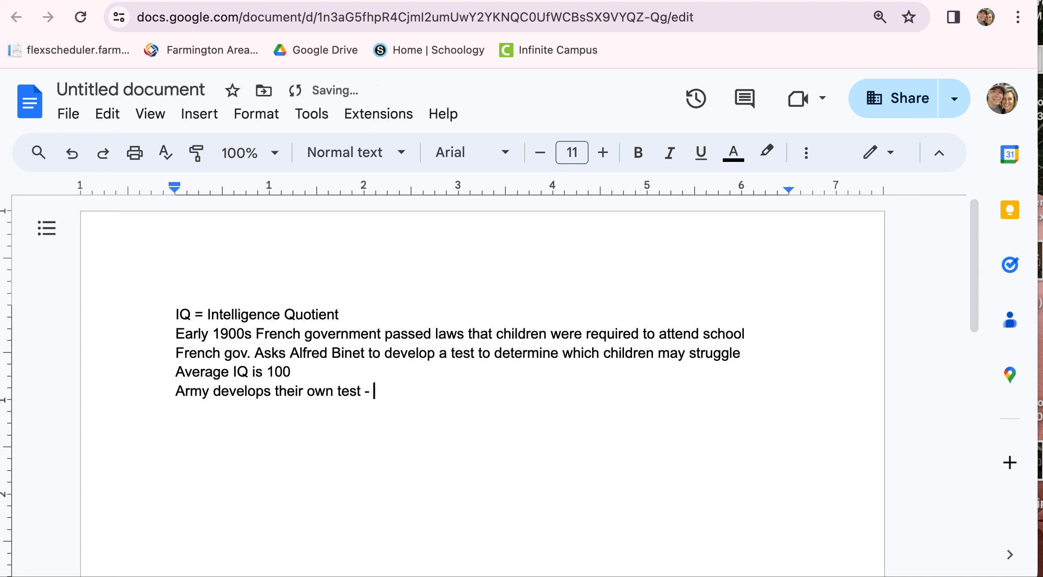
{"action": "type", "text": "Alpha"}
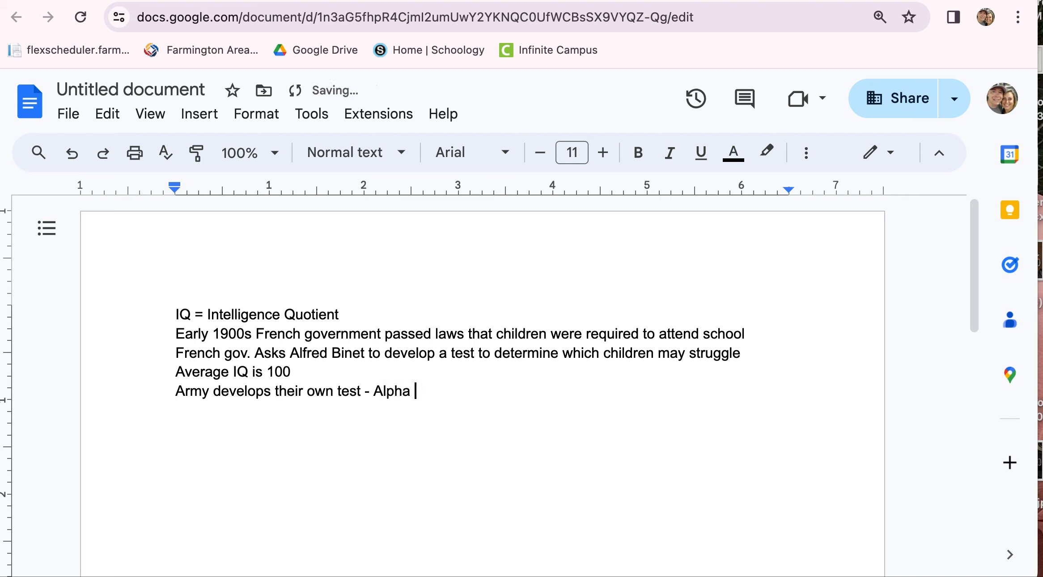
{"action": "type", "text": "and Beta"}
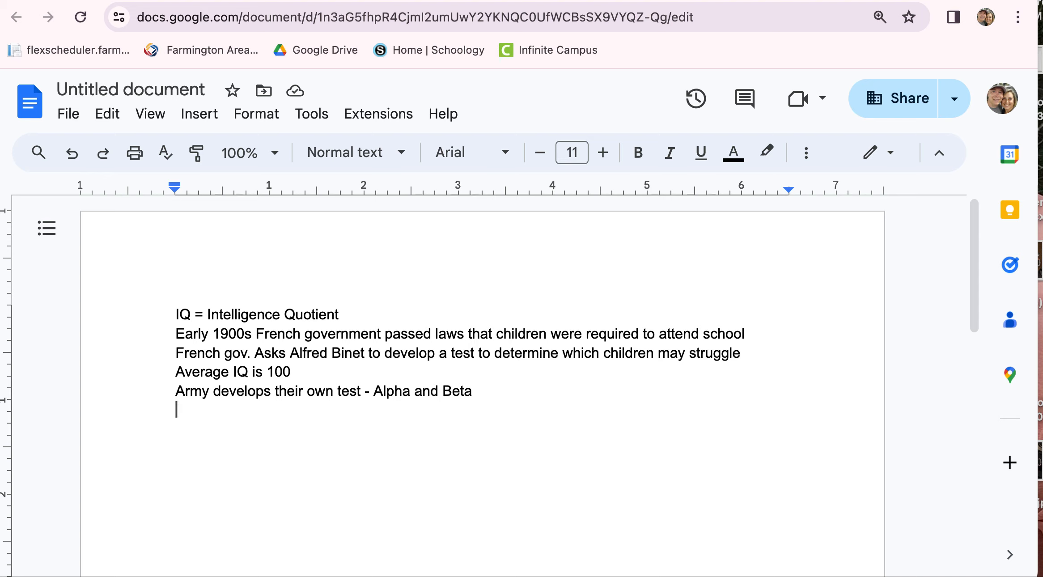
Step: Add the line "Explain how IQ relates to Charlie's experience"
{"action": "type", "text": "Explain how IQ relates t"}
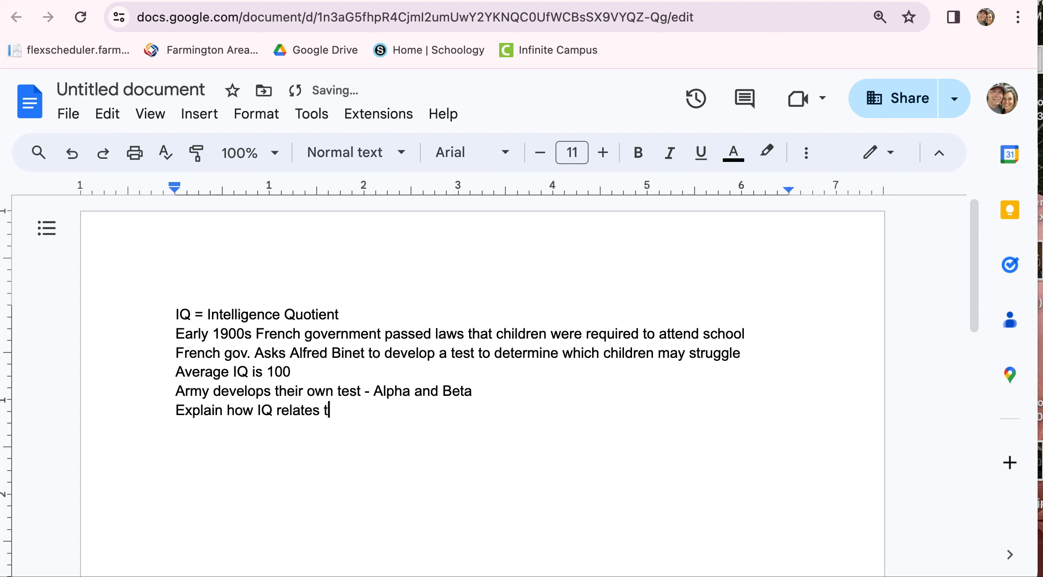
{"action": "type", "text": "o Charl"}
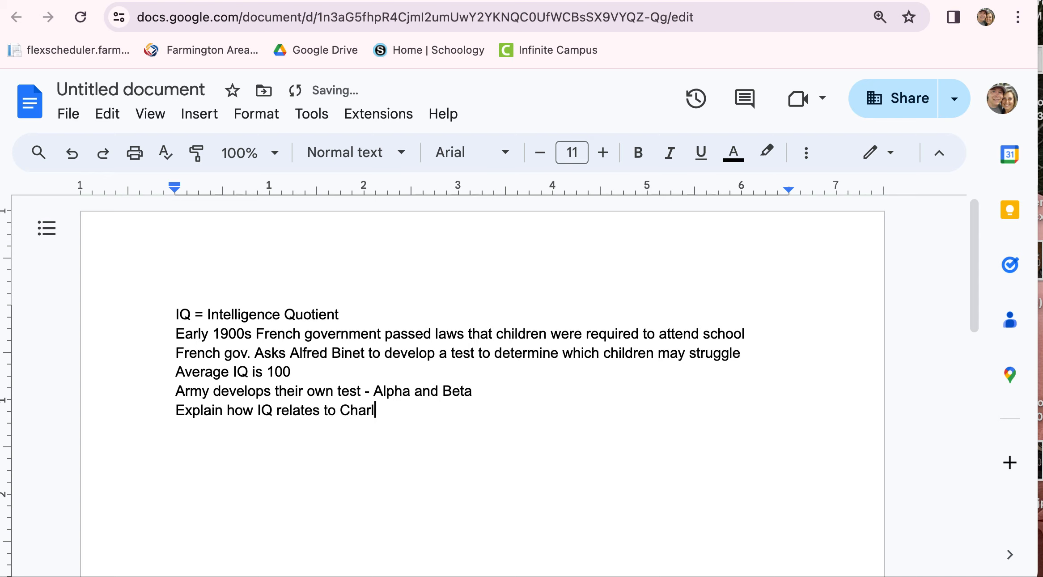
{"action": "type", "text": "ie's exe"}
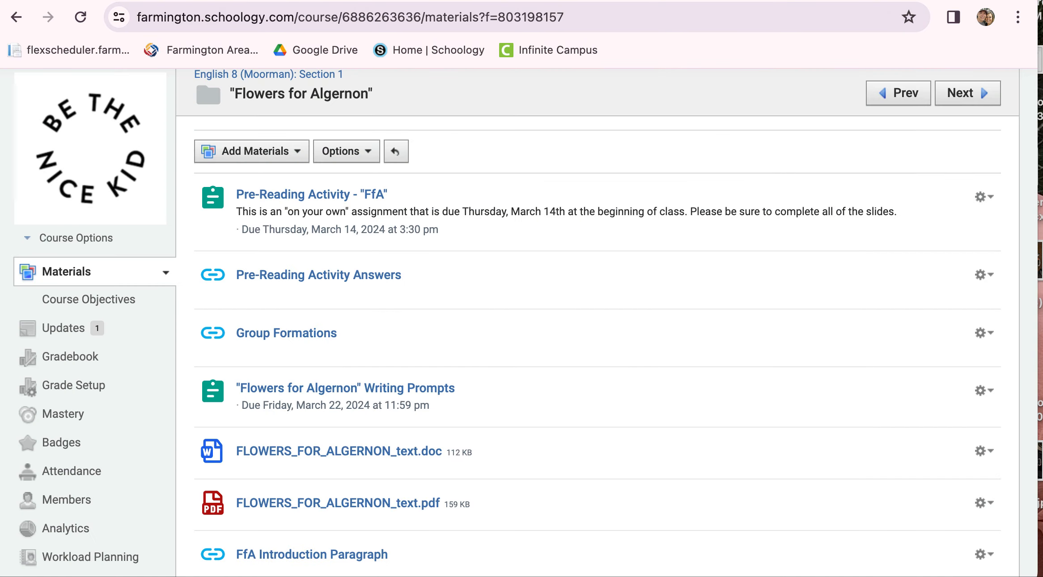
{"action": "scroll", "scroll_direction": "down", "scroll_amount": 3}
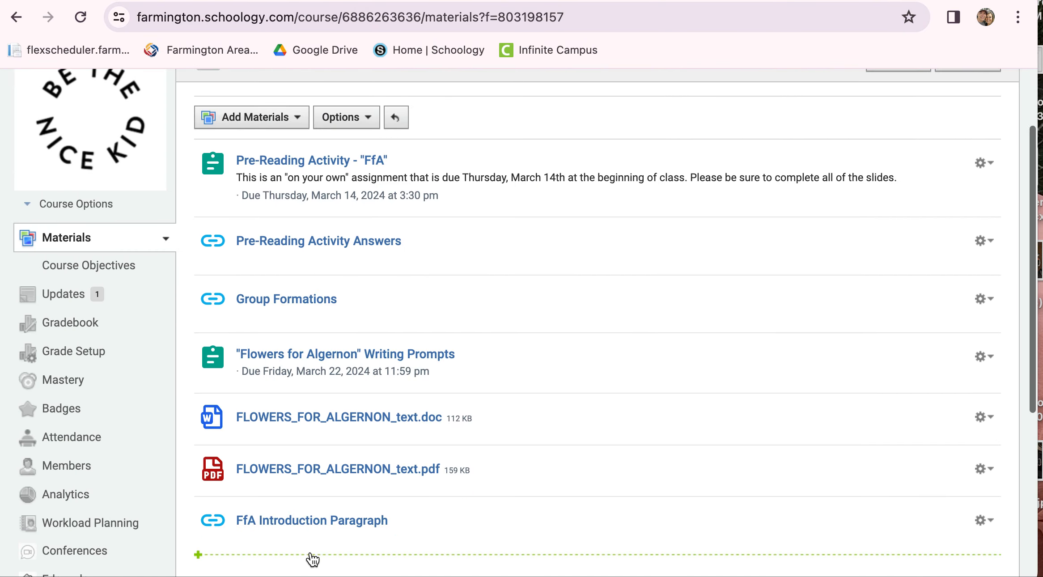
{"action": "mouse_move", "coordinate": [312, 521]}
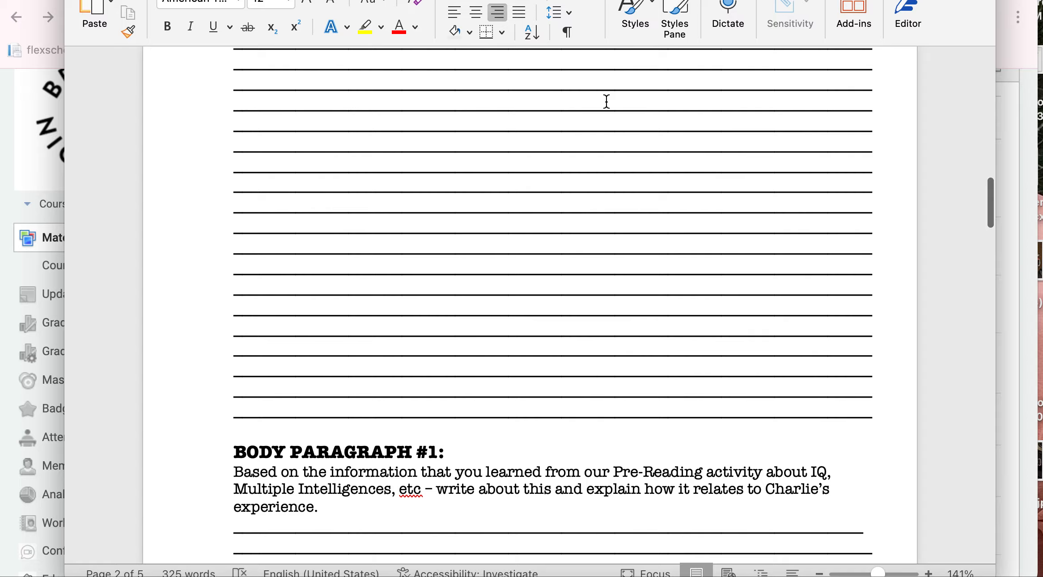
{"action": "scroll", "scroll_direction": "up", "scroll_amount": 3}
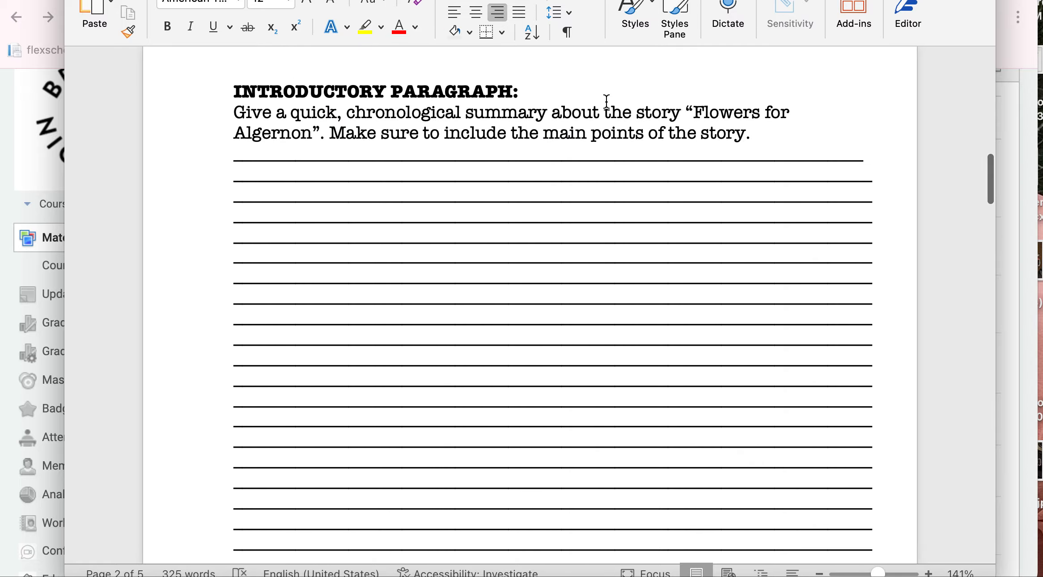
{"action": "scroll", "scroll_direction": "down", "scroll_amount": 3}
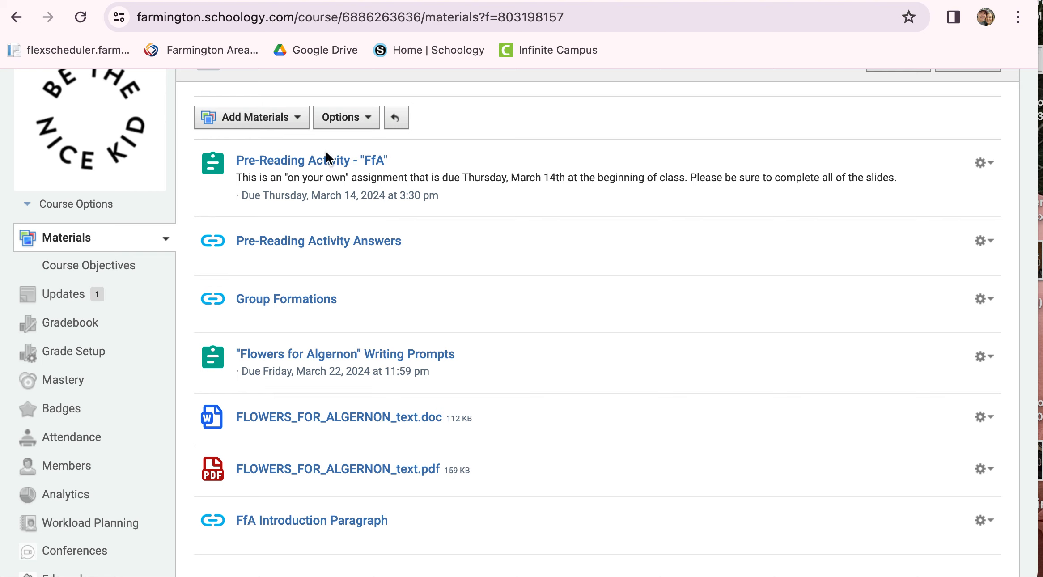
{"action": "mouse_move", "coordinate": [311, 161]}
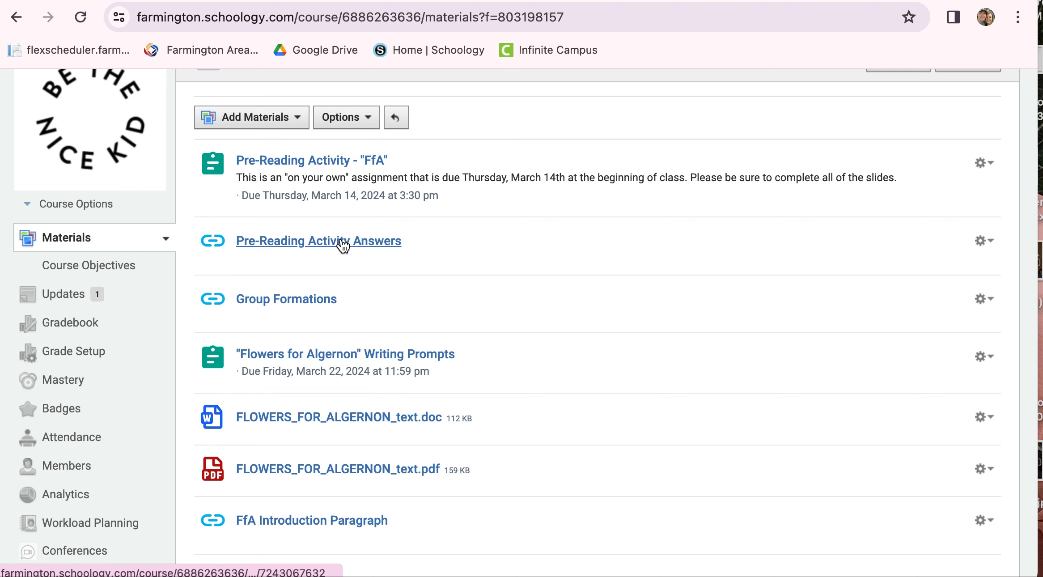
{"action": "mouse_move", "coordinate": [317, 240]}
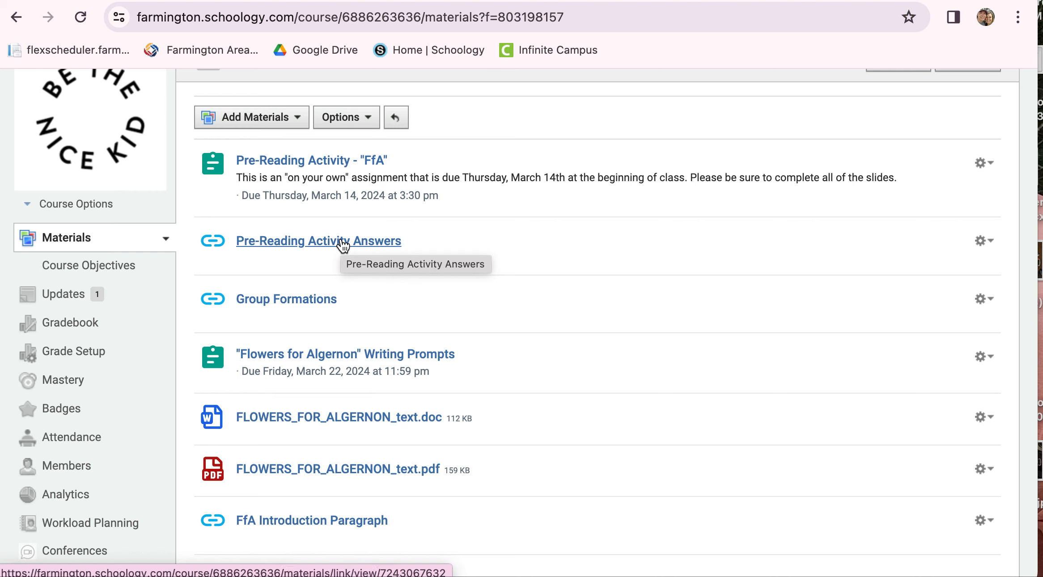
{"action": "mouse_move", "coordinate": [667, 66]}
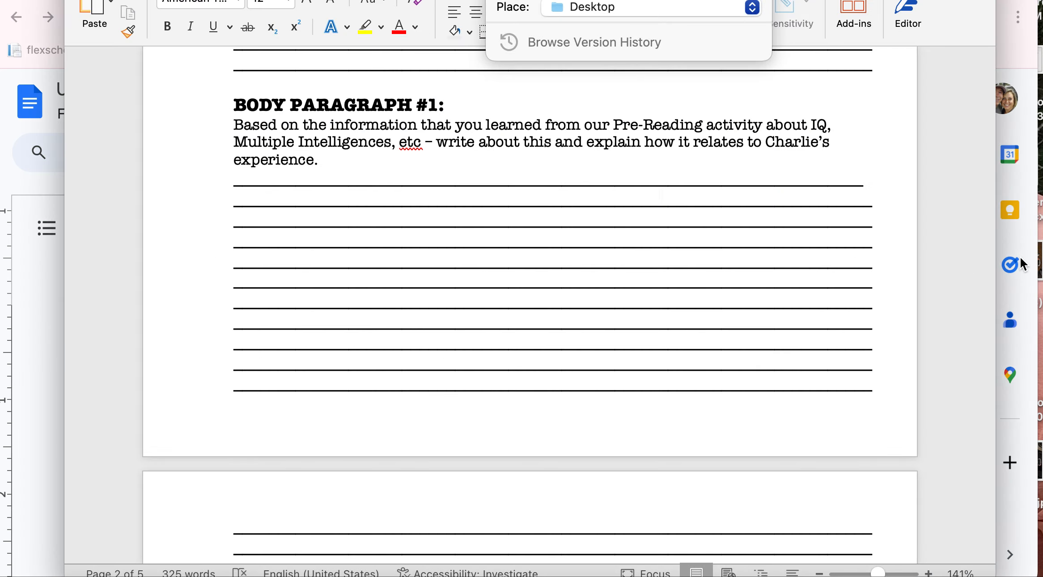
{"action": "mouse_move", "coordinate": [905, 133]}
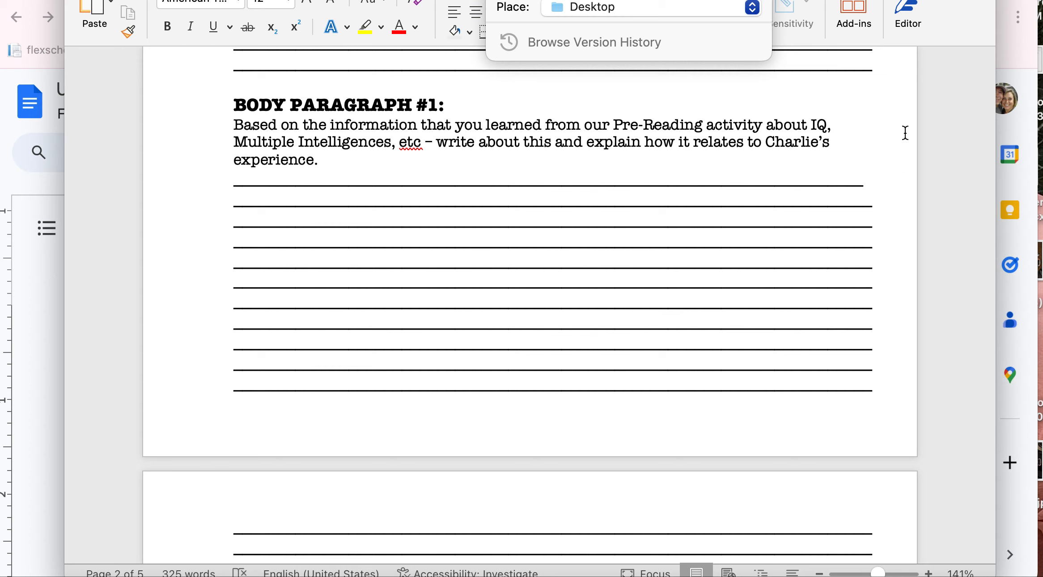
{"action": "mouse_move", "coordinate": [1009, 40]}
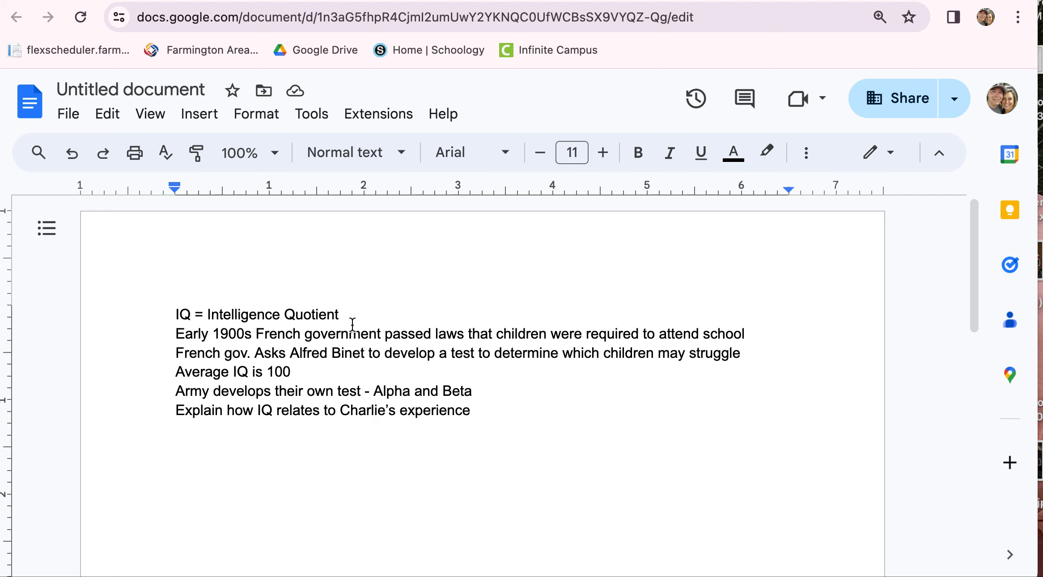
{"action": "mouse_move", "coordinate": [392, 361]}
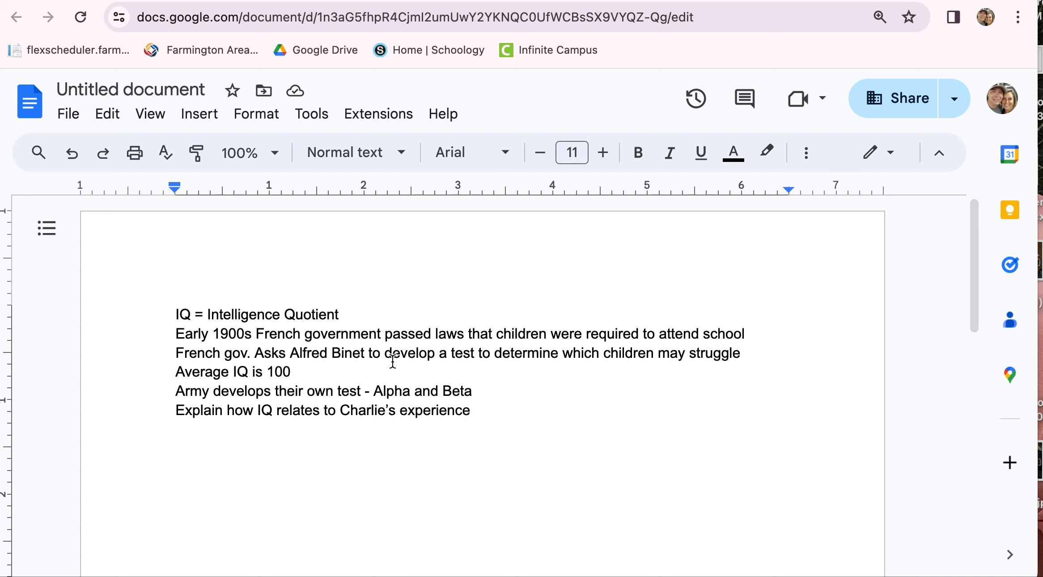